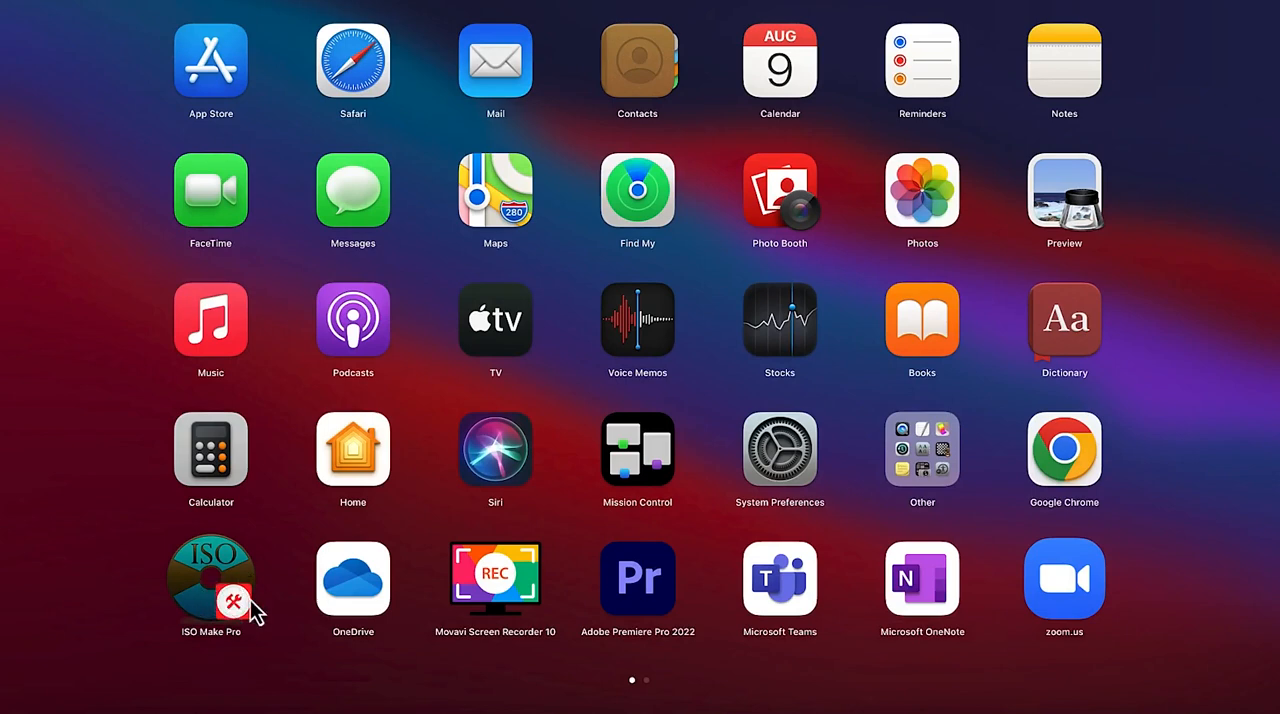
mouse_move(215, 595)
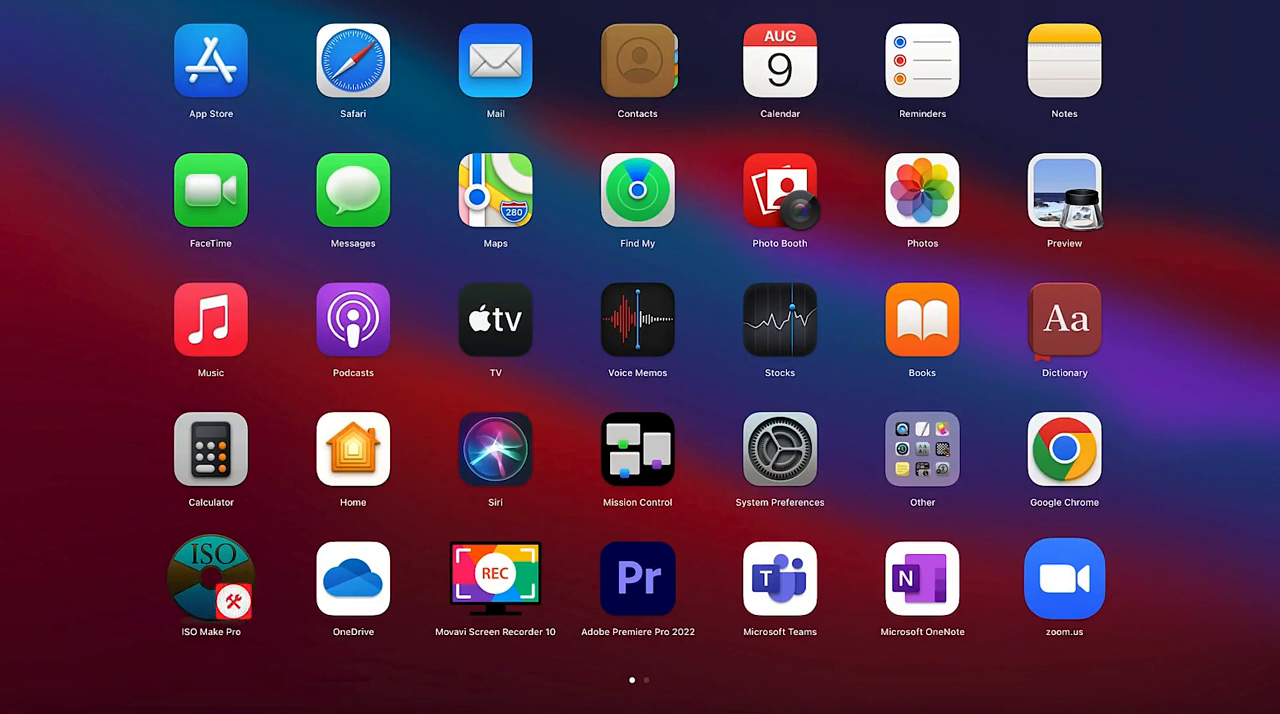
mouse_move(210, 60)
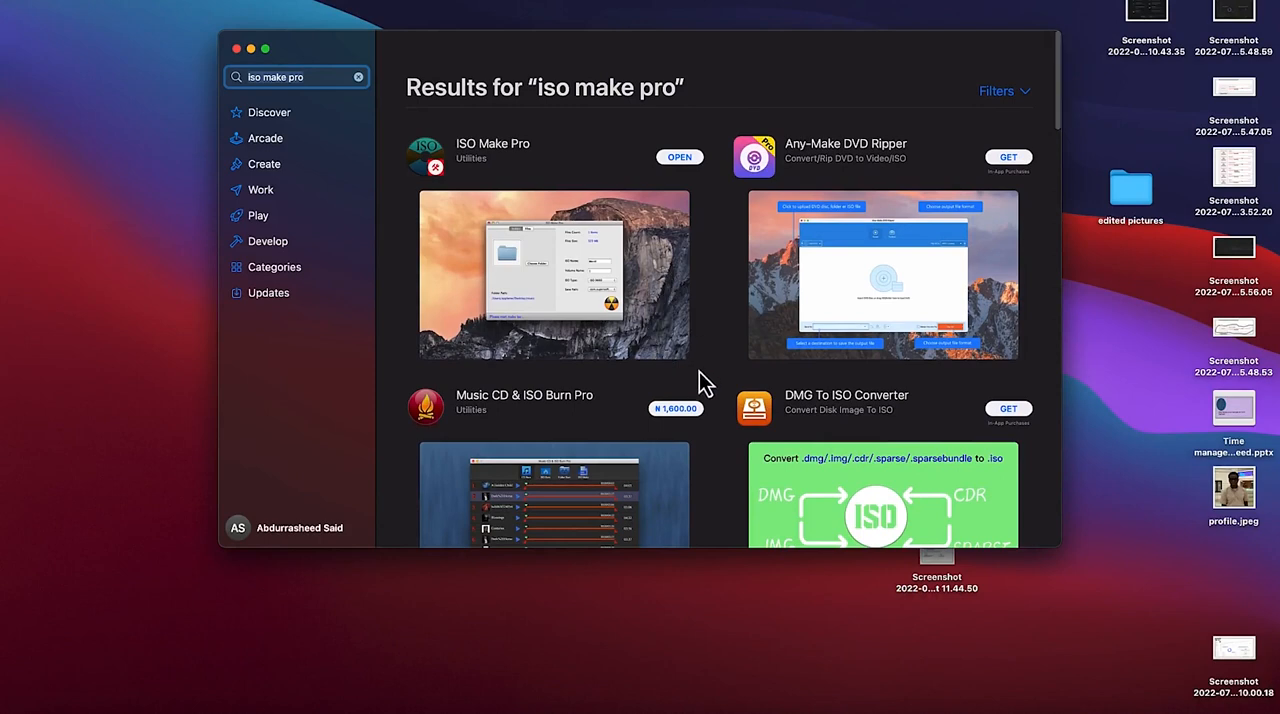
mouse_move(528, 174)
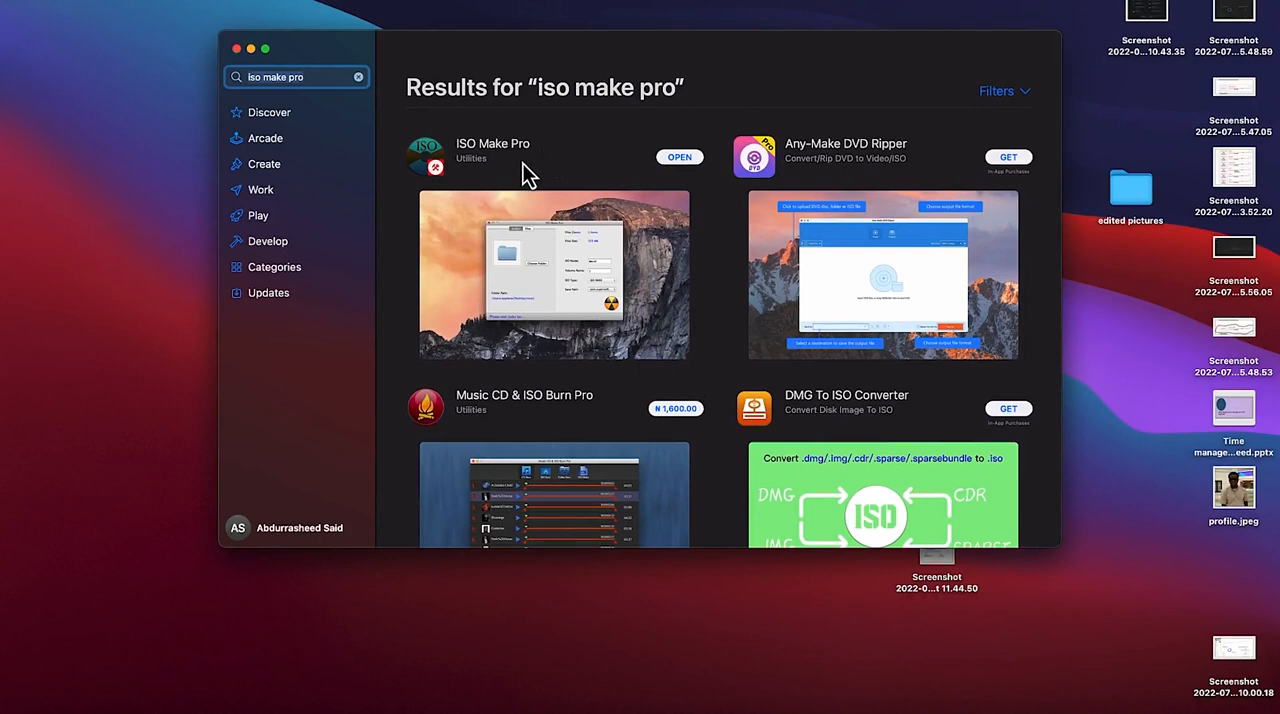
mouse_move(615, 228)
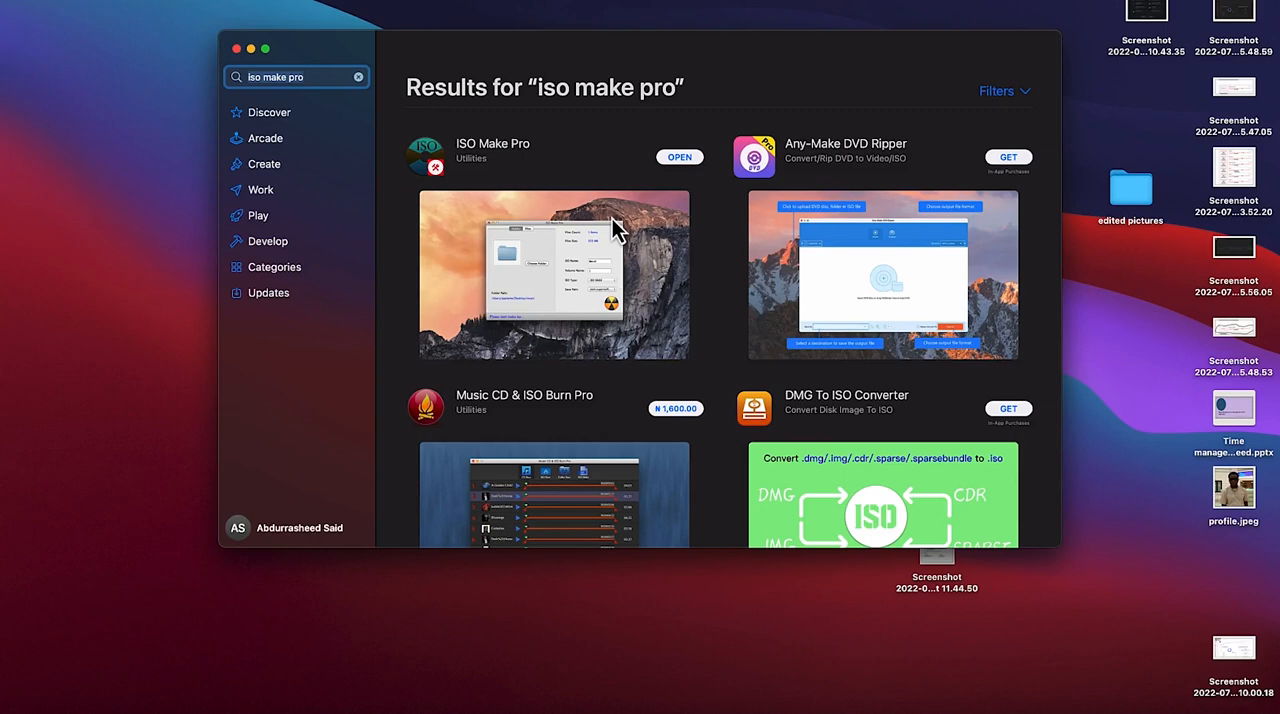
mouse_move(675, 180)
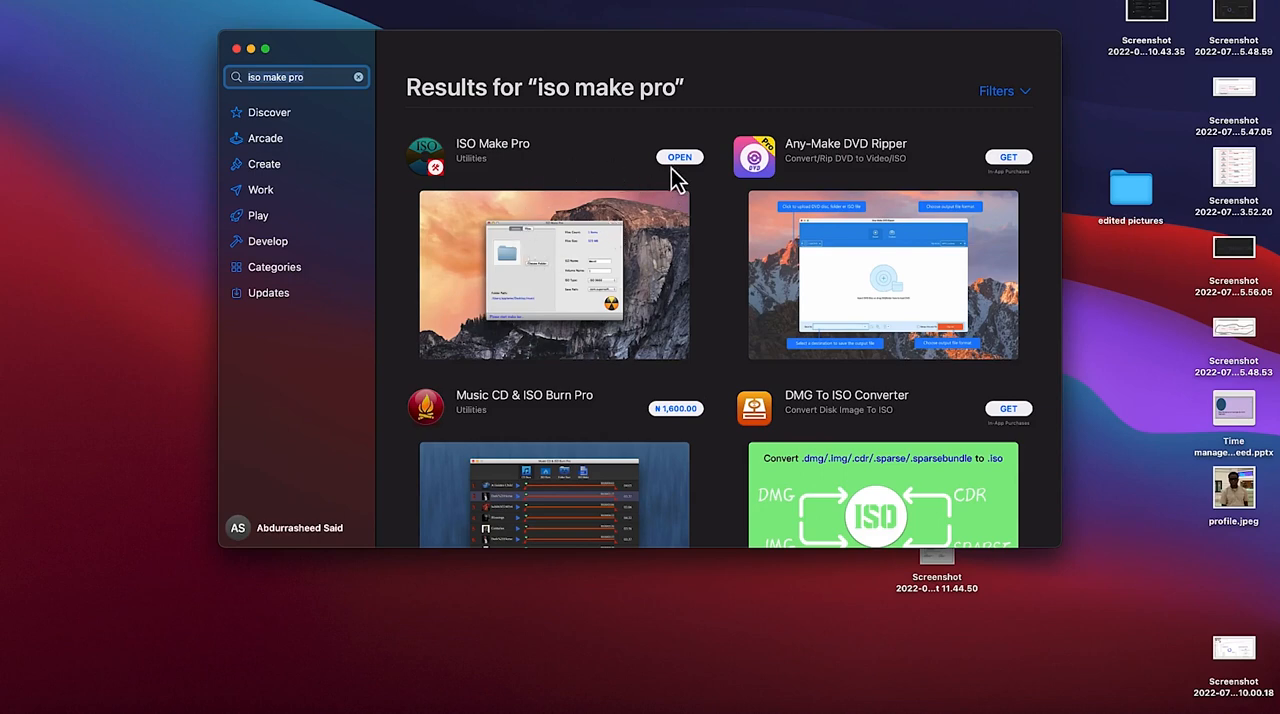
mouse_move(681, 180)
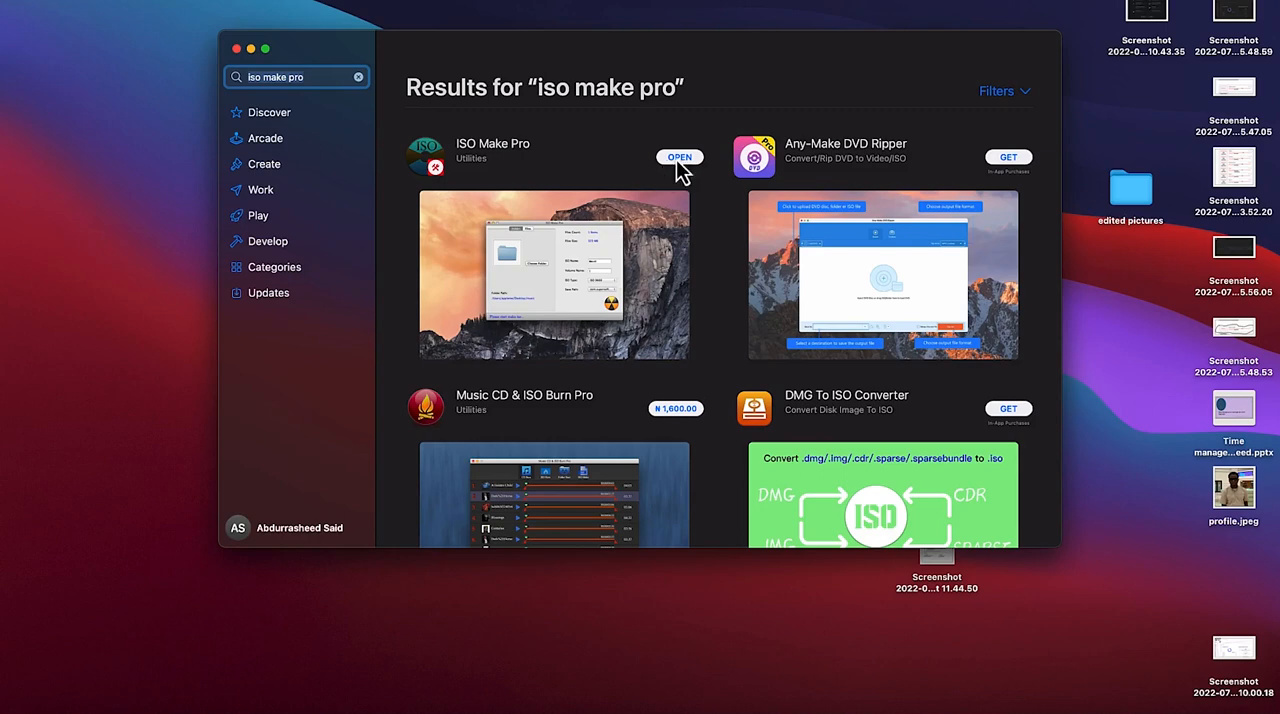
mouse_move(685, 197)
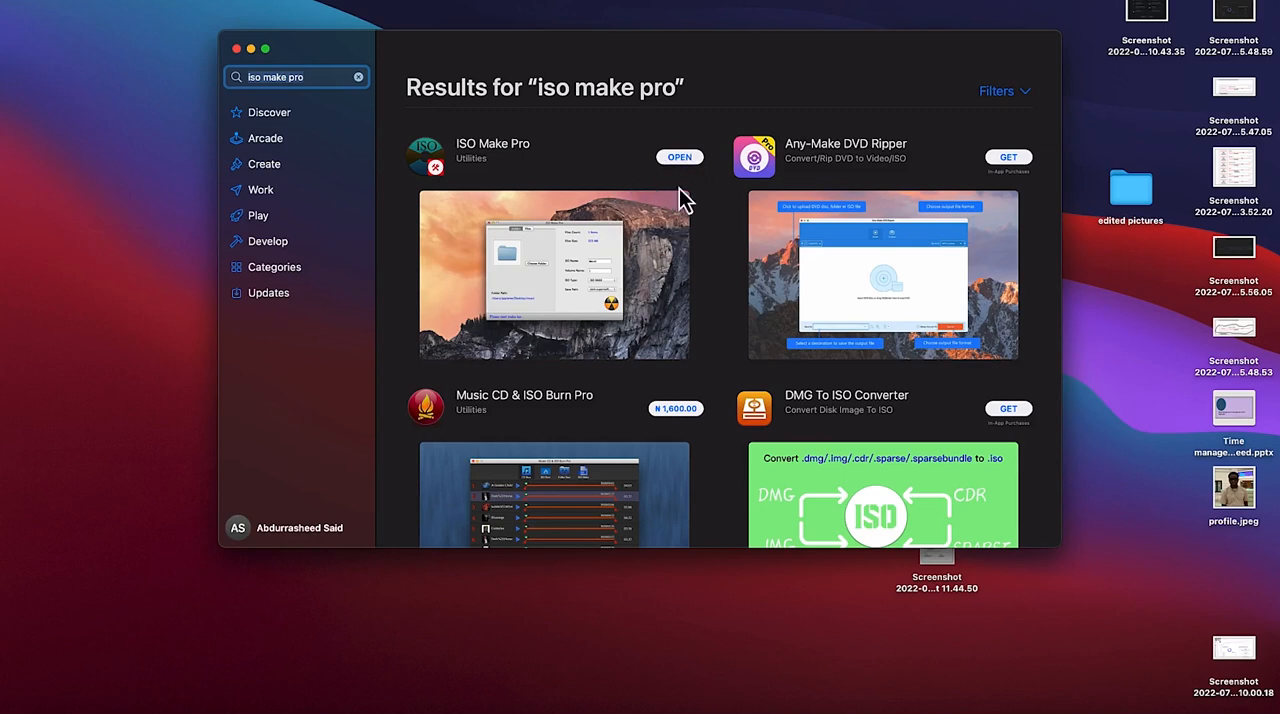
mouse_move(570, 235)
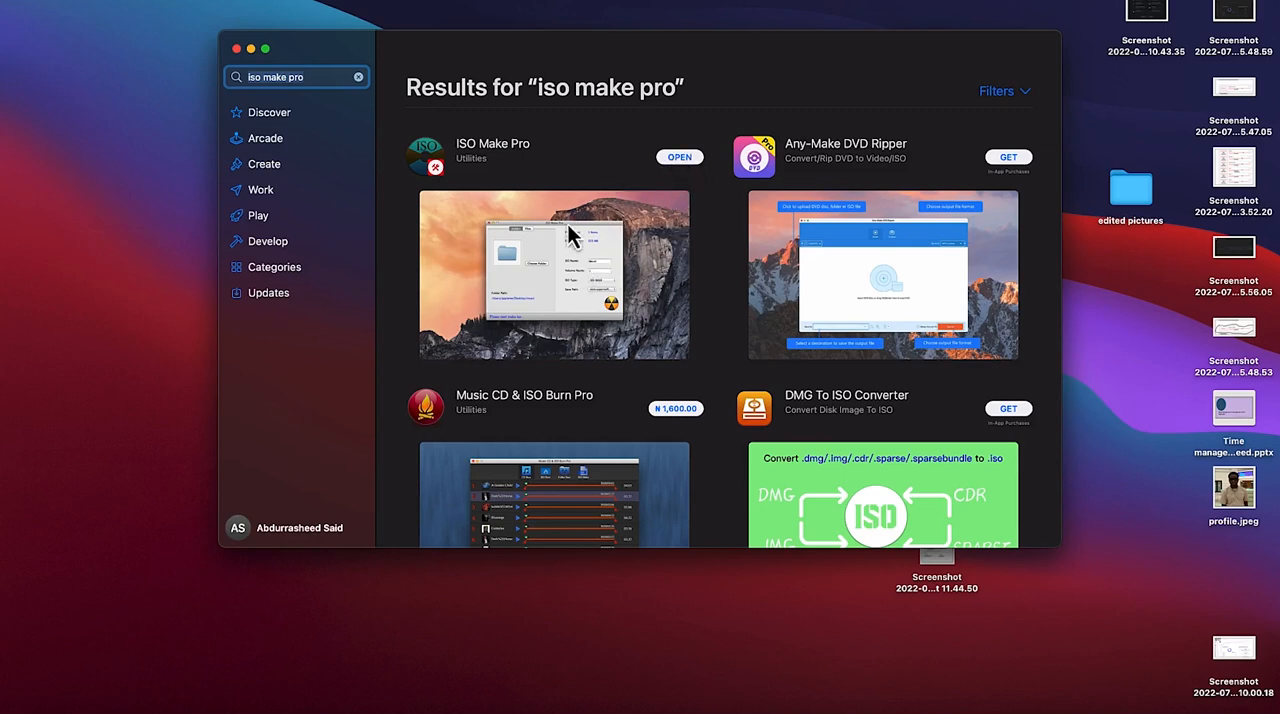
mouse_move(605, 232)
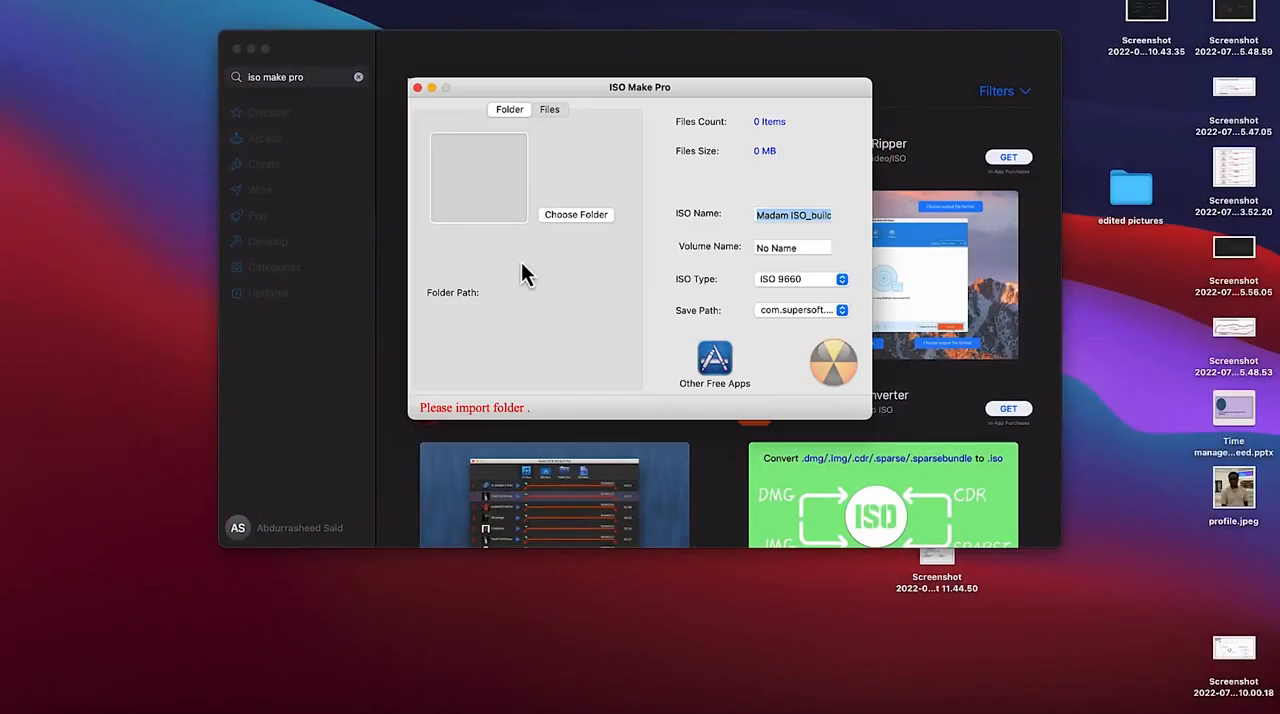
mouse_move(520, 118)
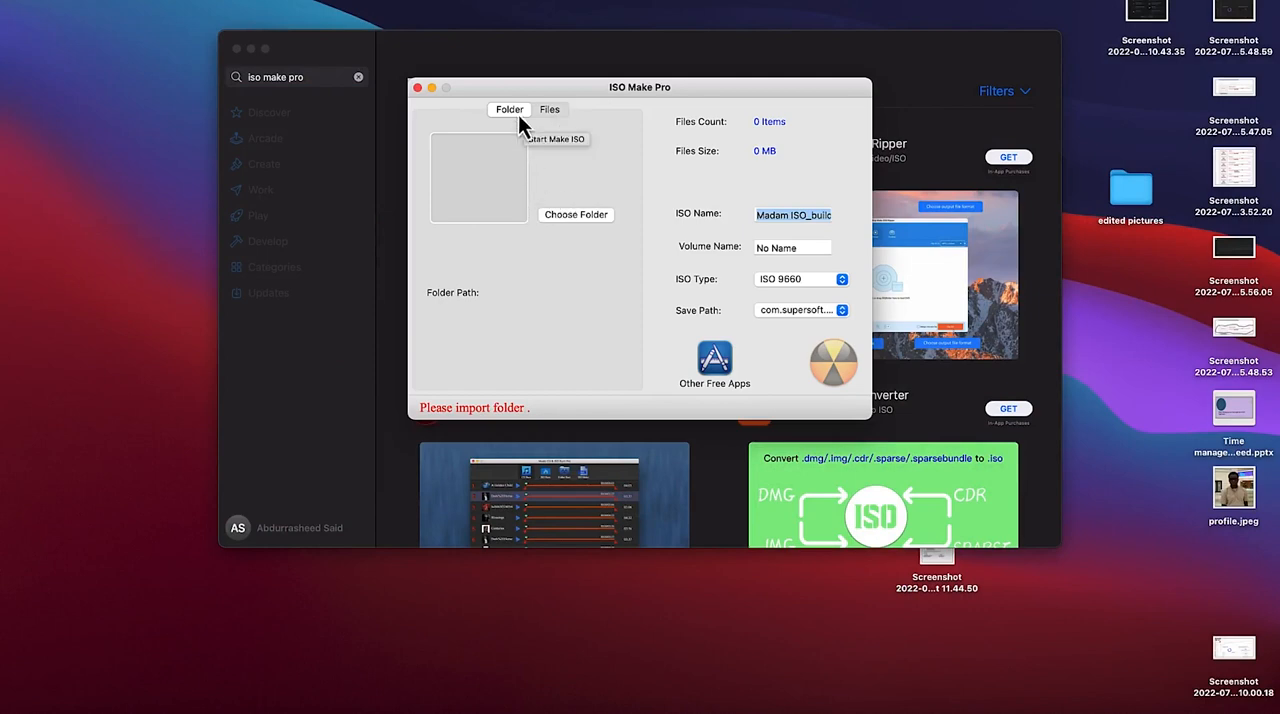
mouse_move(528, 130)
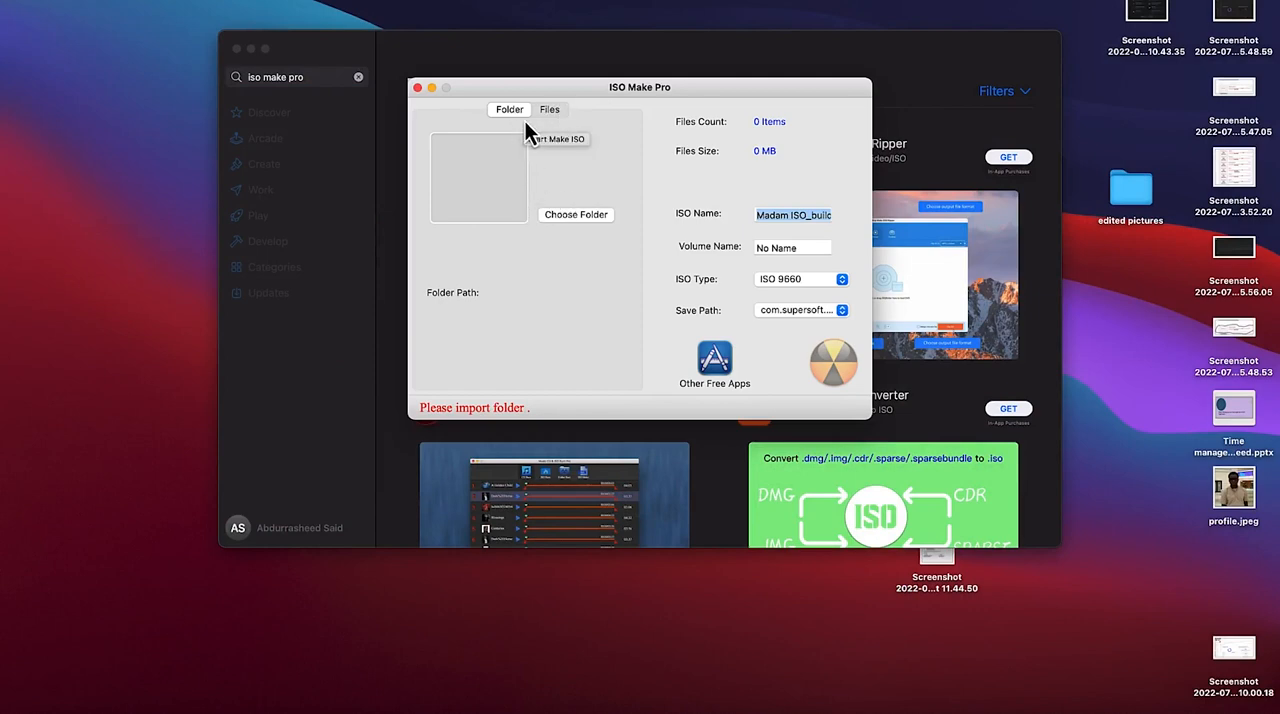
mouse_move(520, 125)
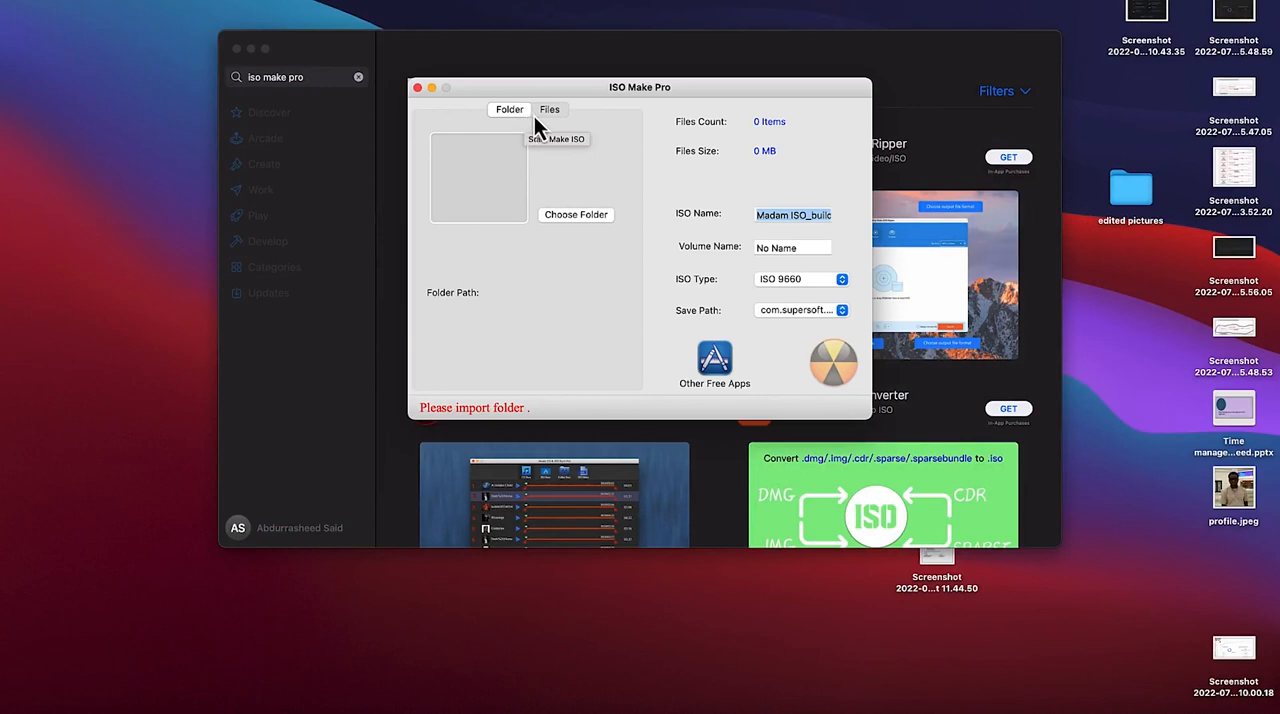
Switch ISO Make Pro to Files mode and start adding individual files.
left_click(549, 109)
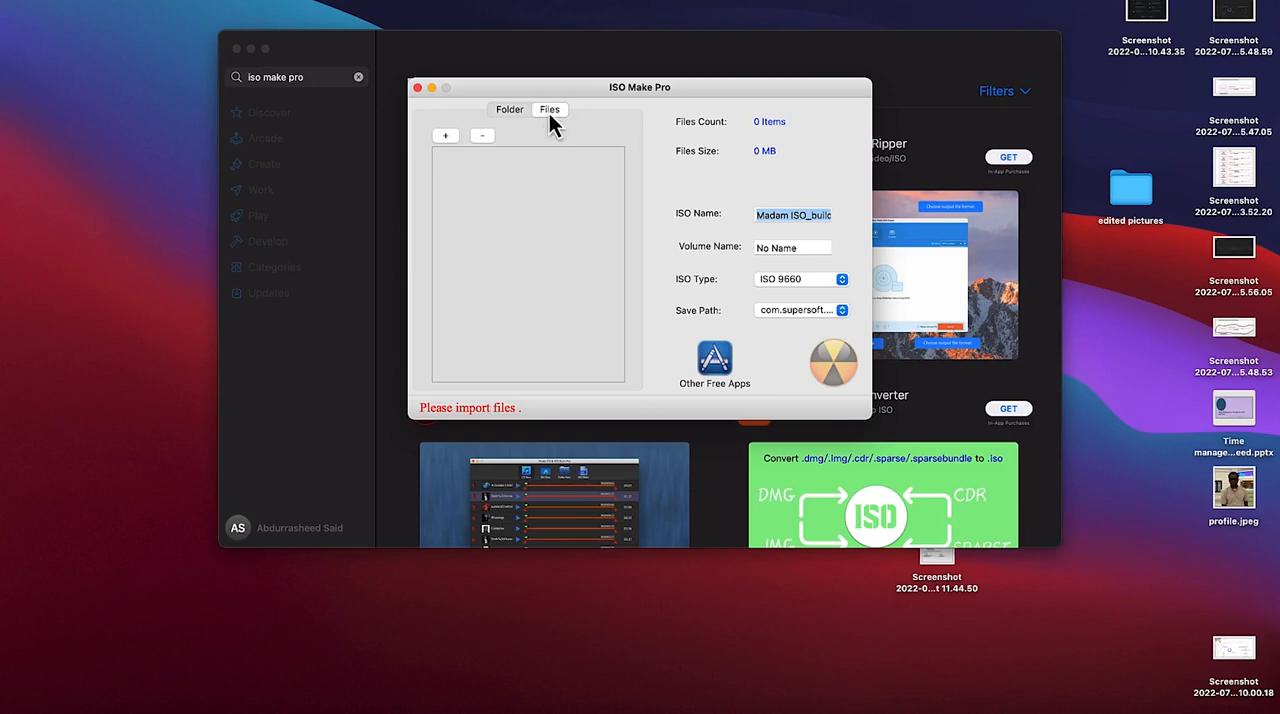
mouse_move(448, 155)
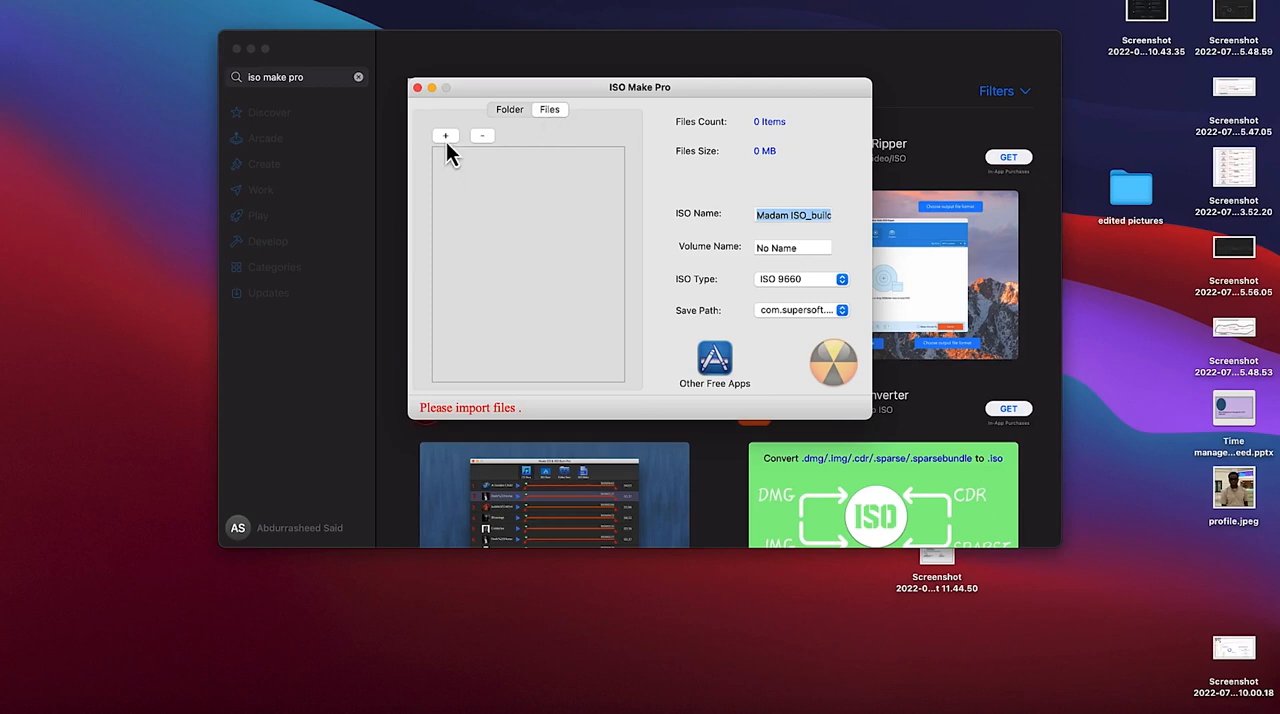
left_click(445, 135)
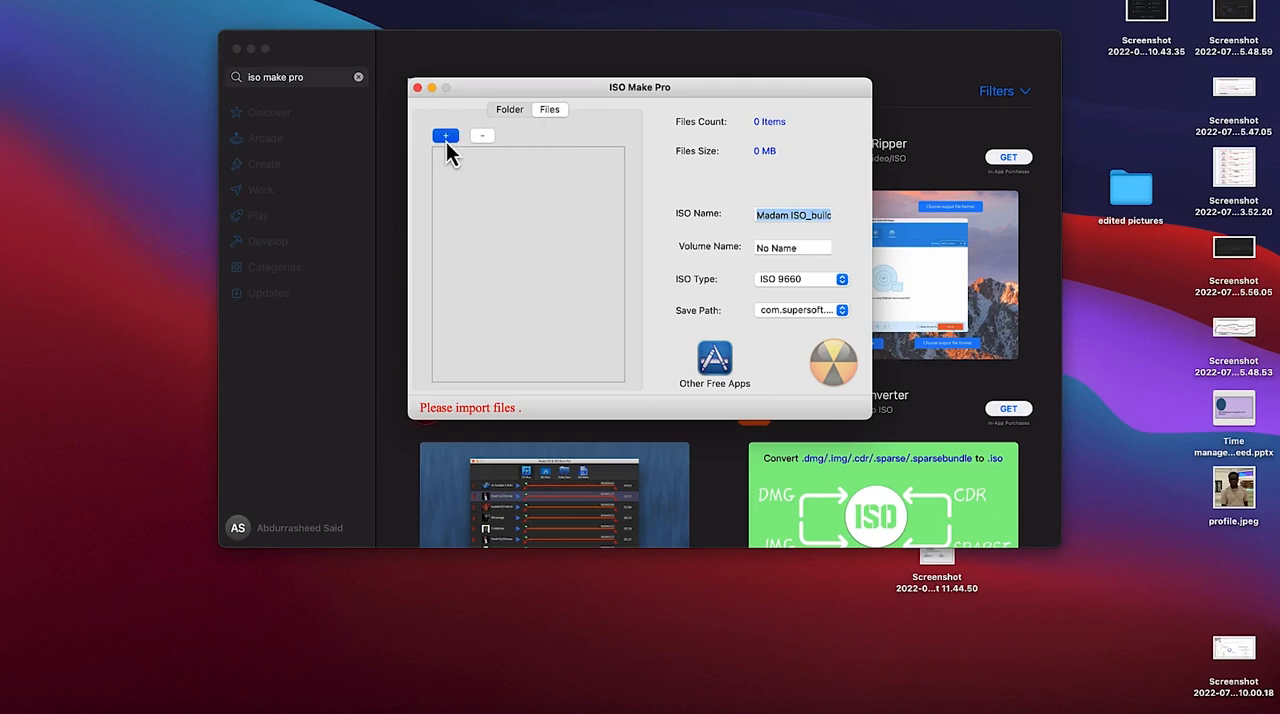
Add the nine pictures from Desktop > edited pictures to the image.
left_click(445, 135)
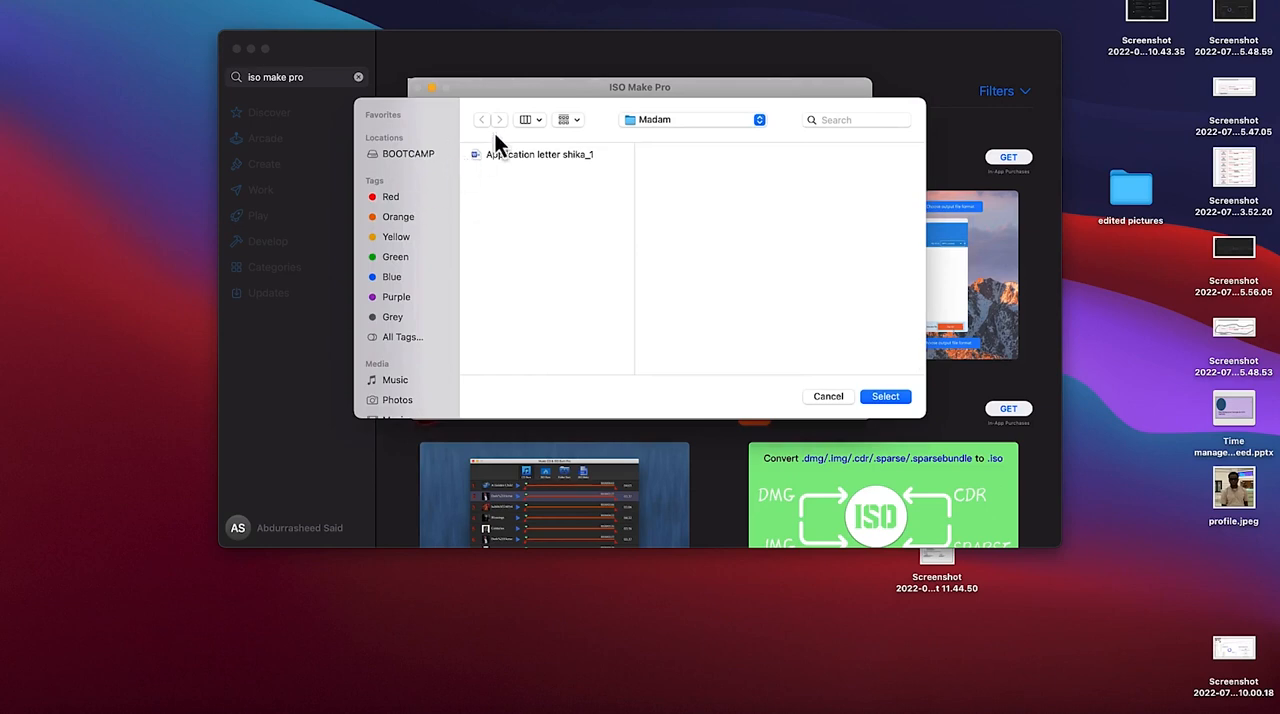
mouse_move(691, 131)
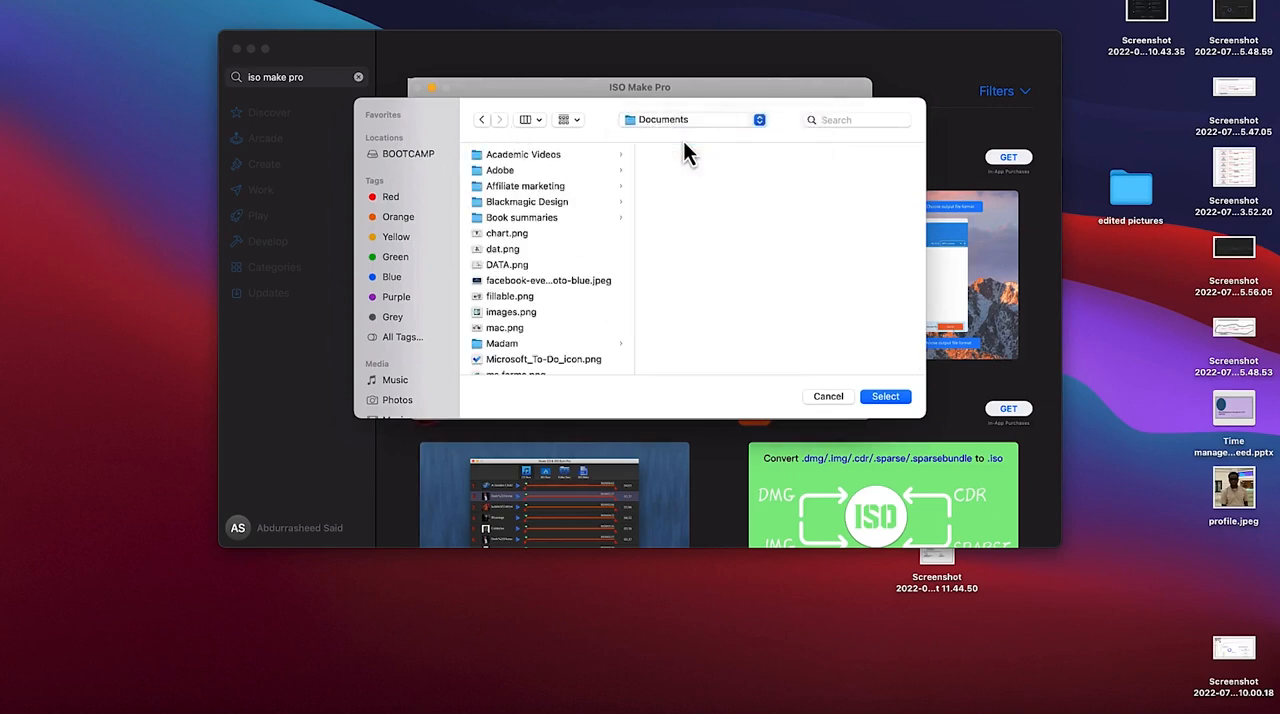
mouse_move(695, 132)
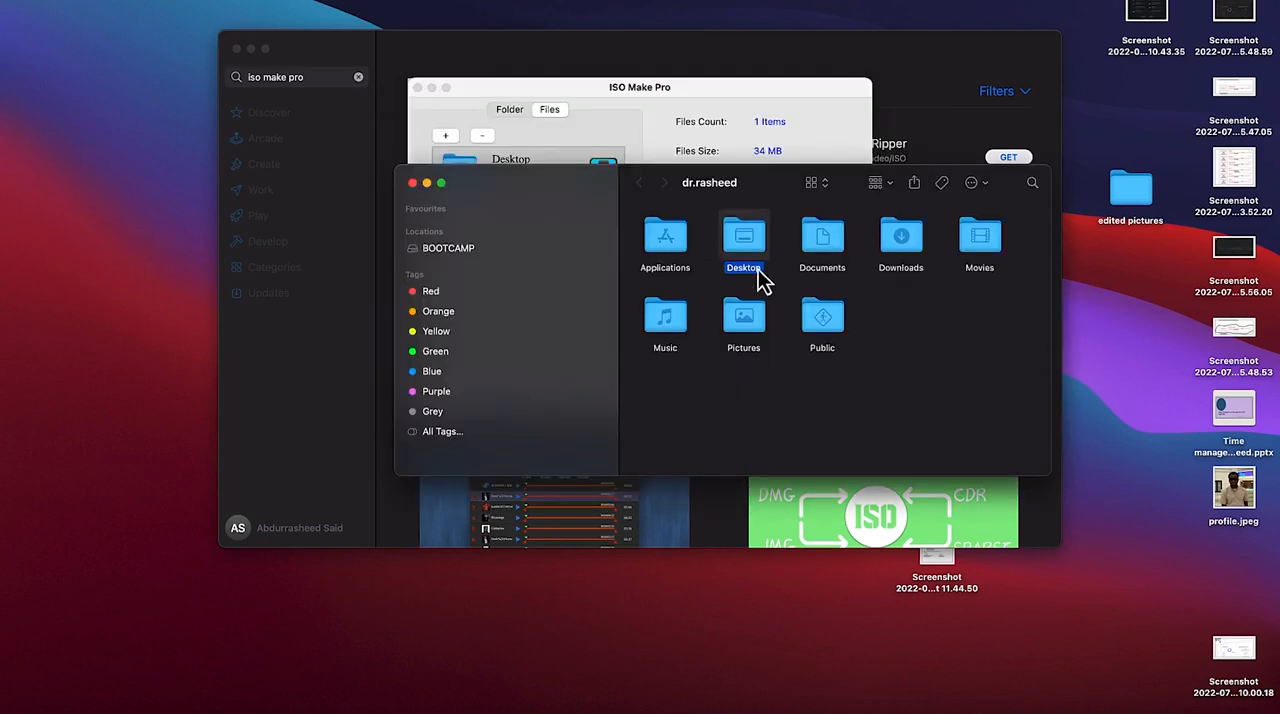
double_click(743, 237)
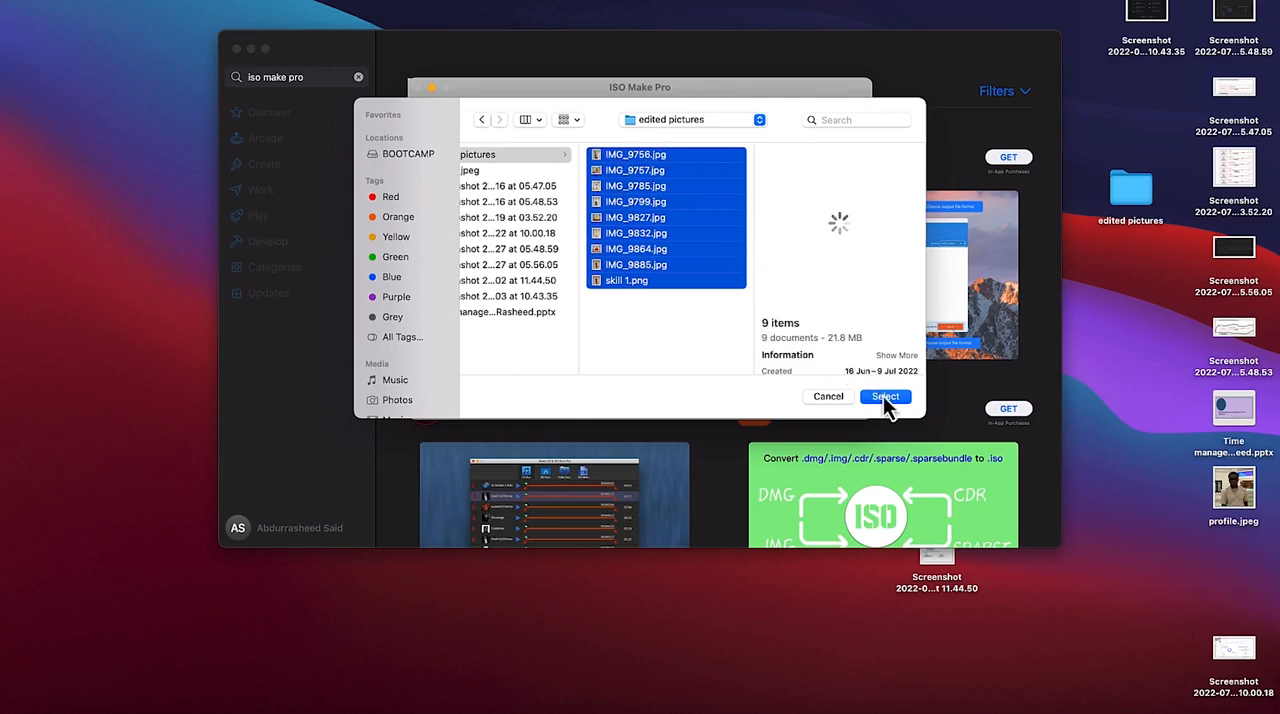
left_click(884, 396)
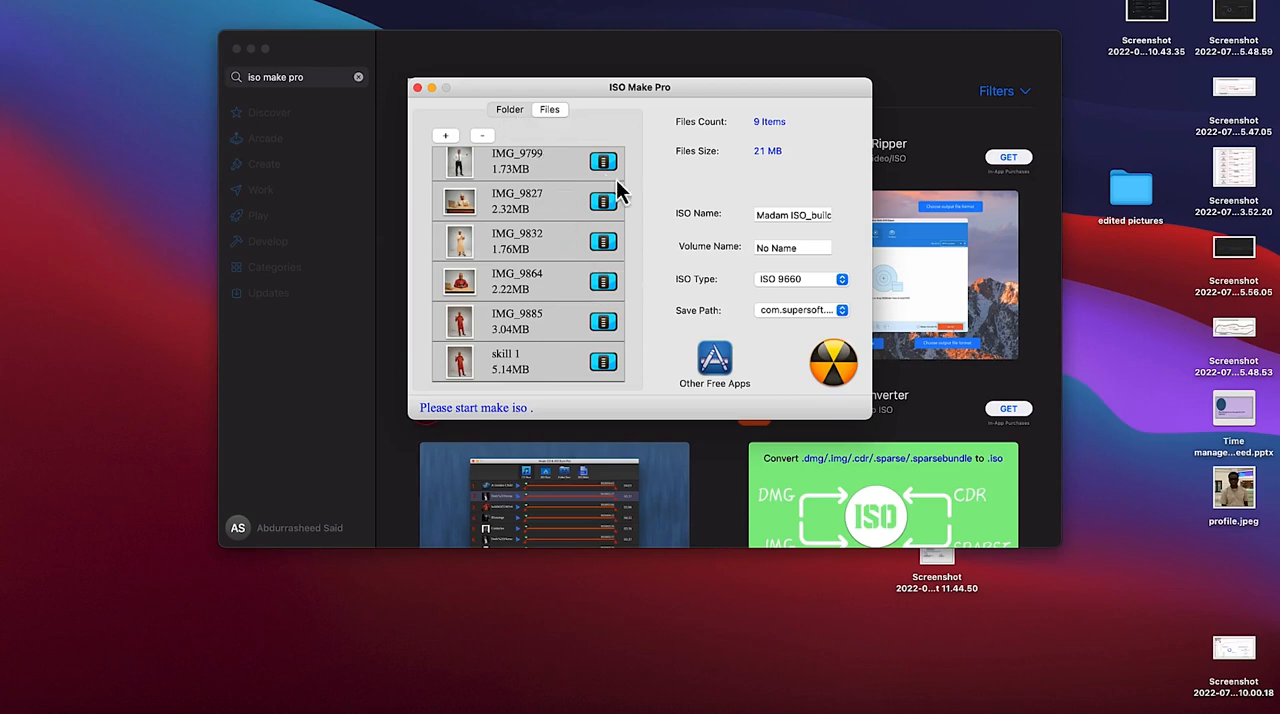
mouse_move(720, 215)
type("My Pic")
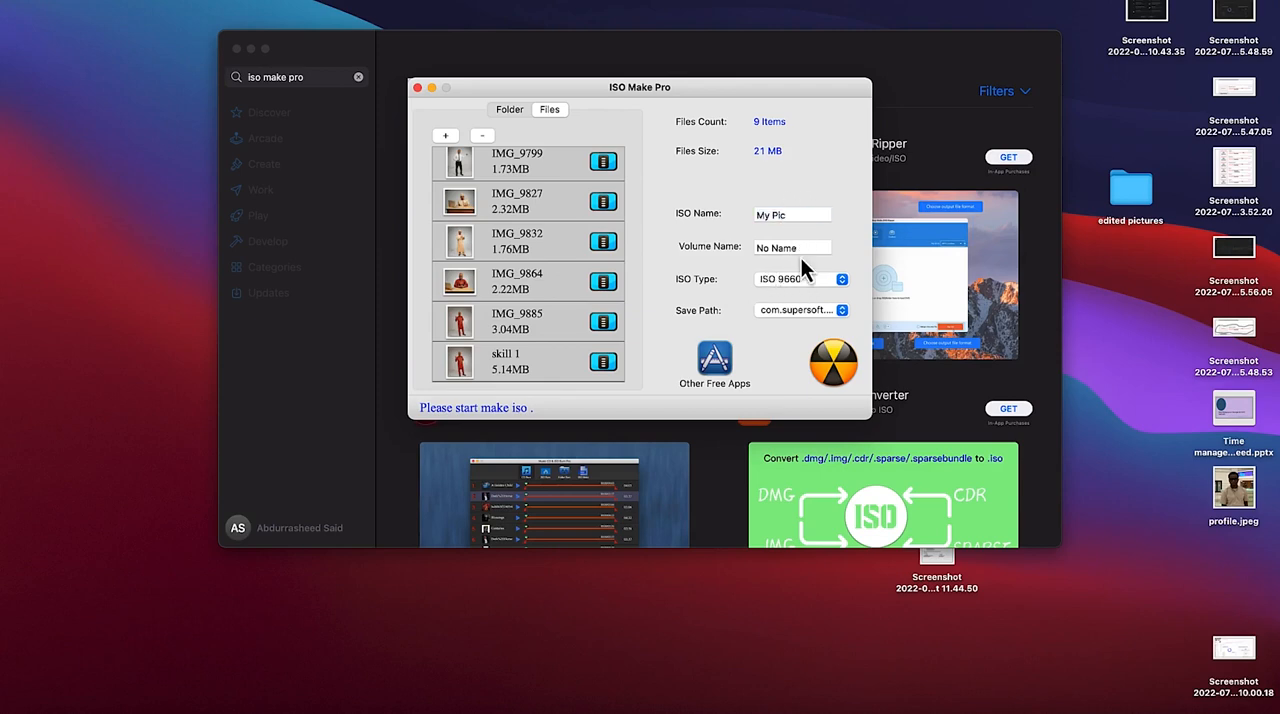
mouse_move(795, 295)
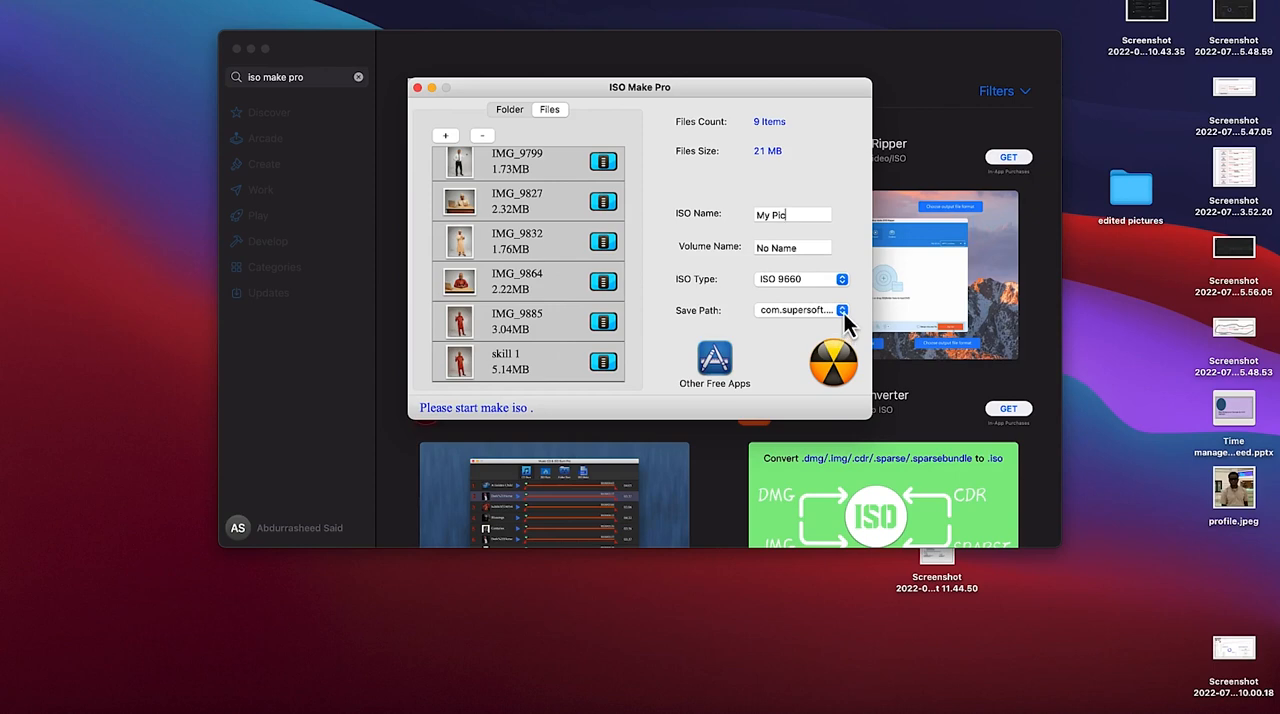
Change the image's save path to the Desktop via Show in Folder.
left_click(843, 310)
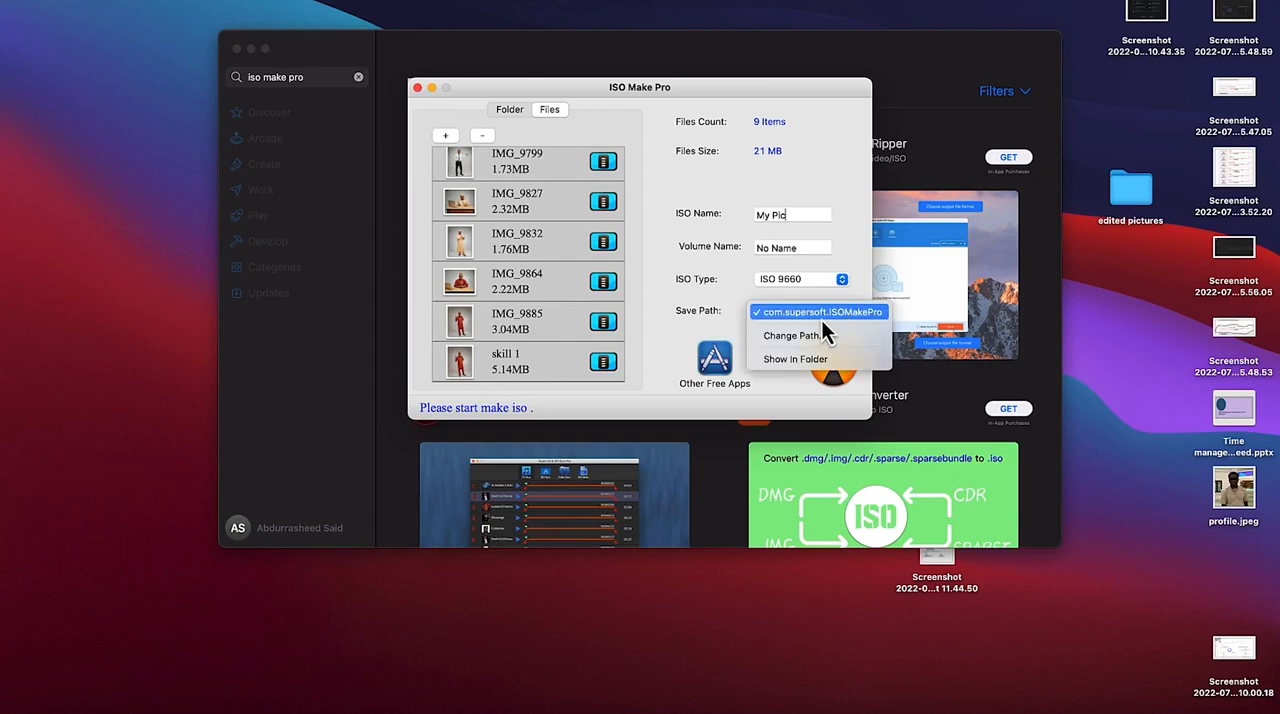
mouse_move(830, 335)
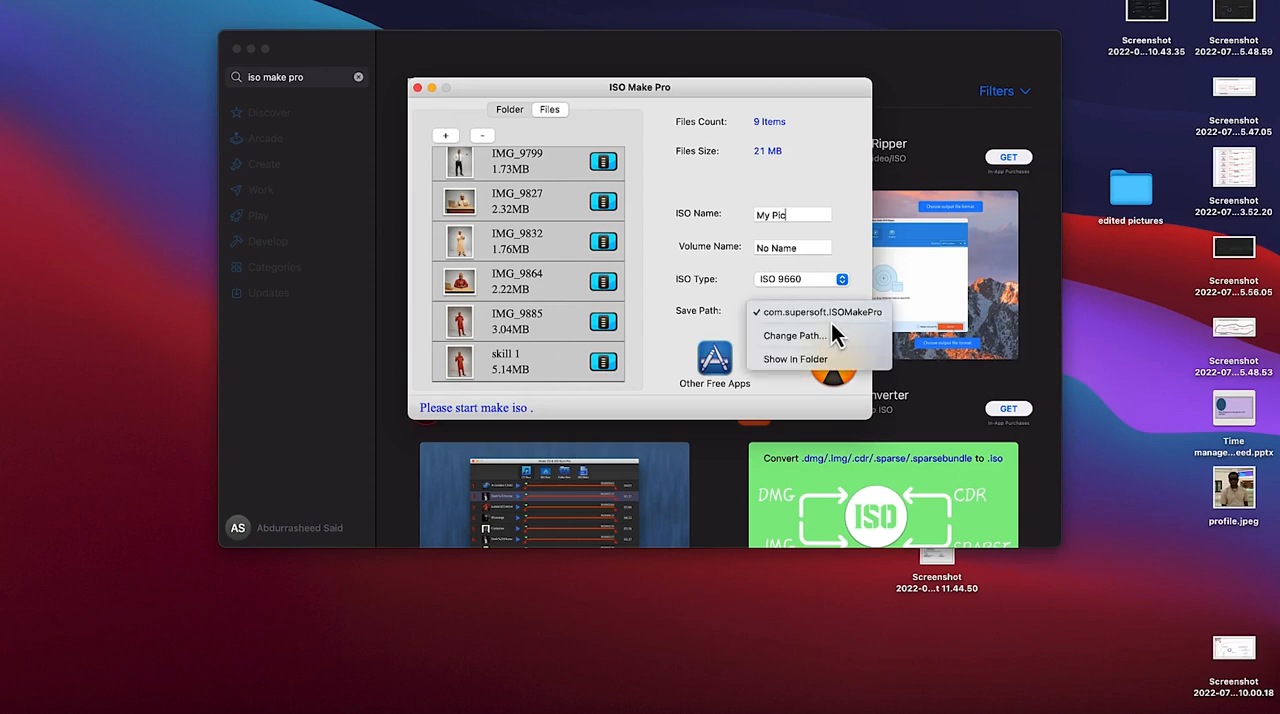
mouse_move(793, 335)
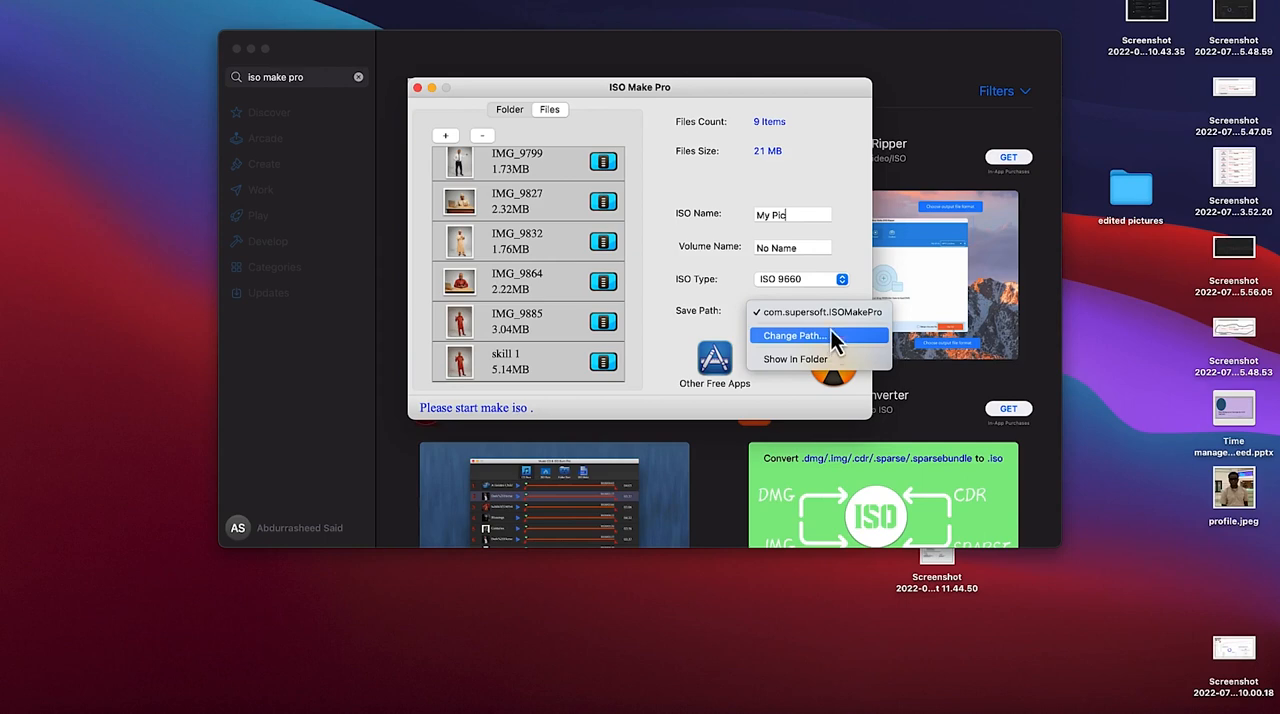
mouse_move(820, 311)
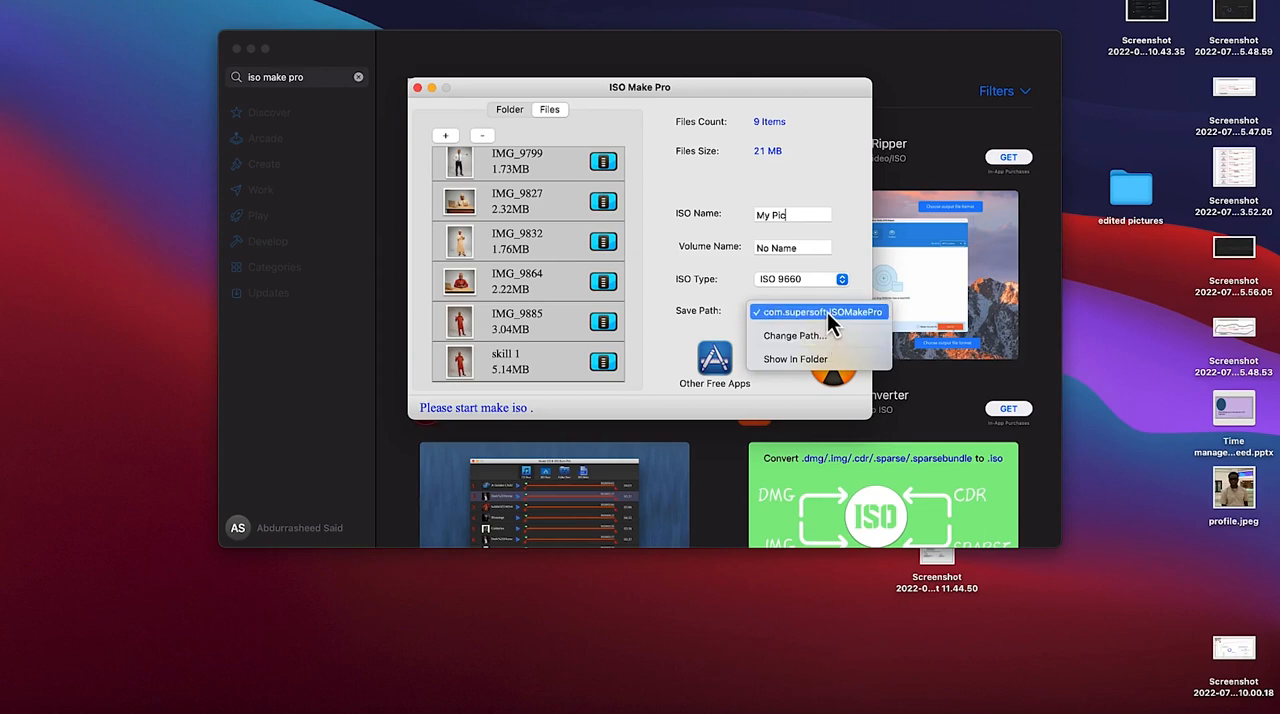
mouse_move(820, 359)
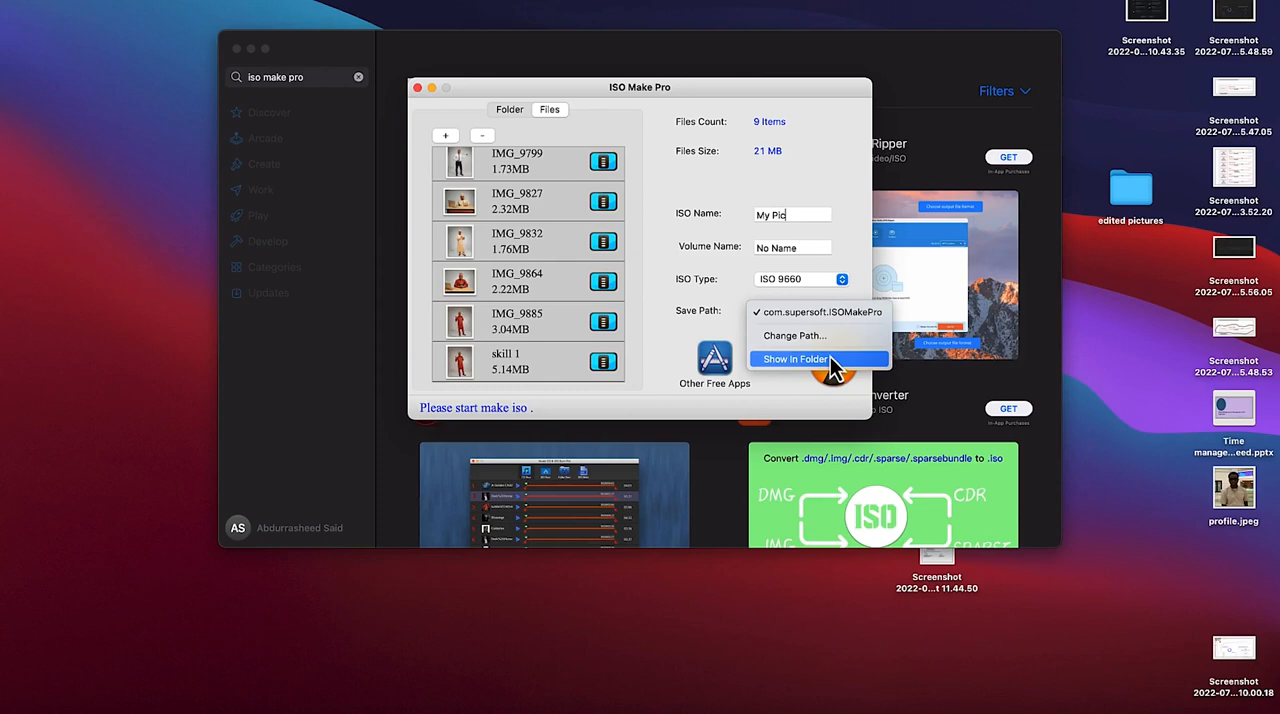
left_click(791, 359)
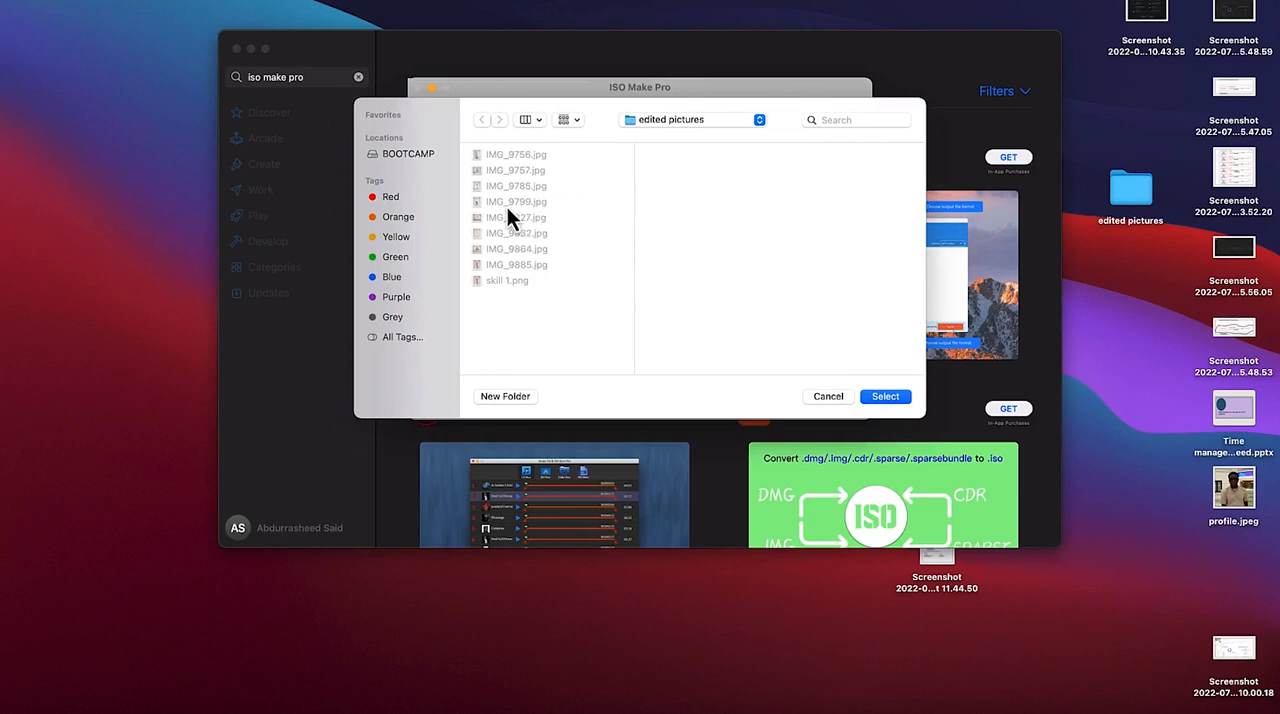
mouse_move(697, 136)
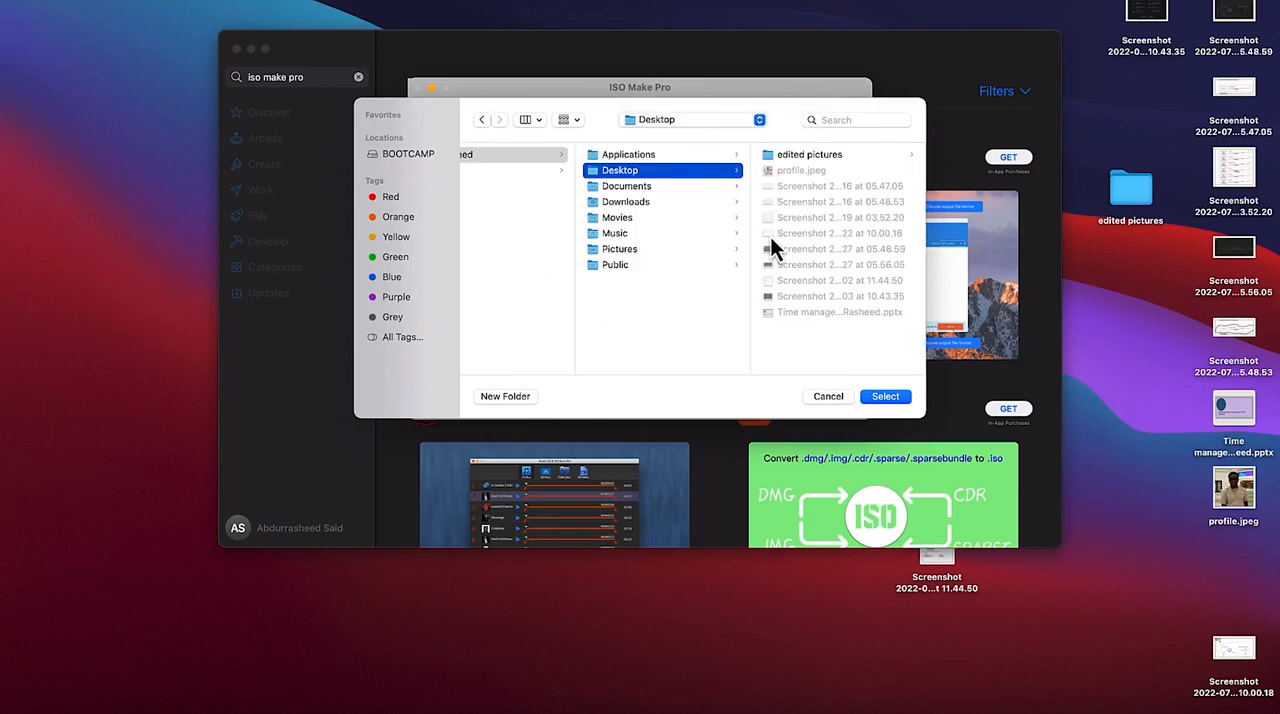
left_click(884, 396)
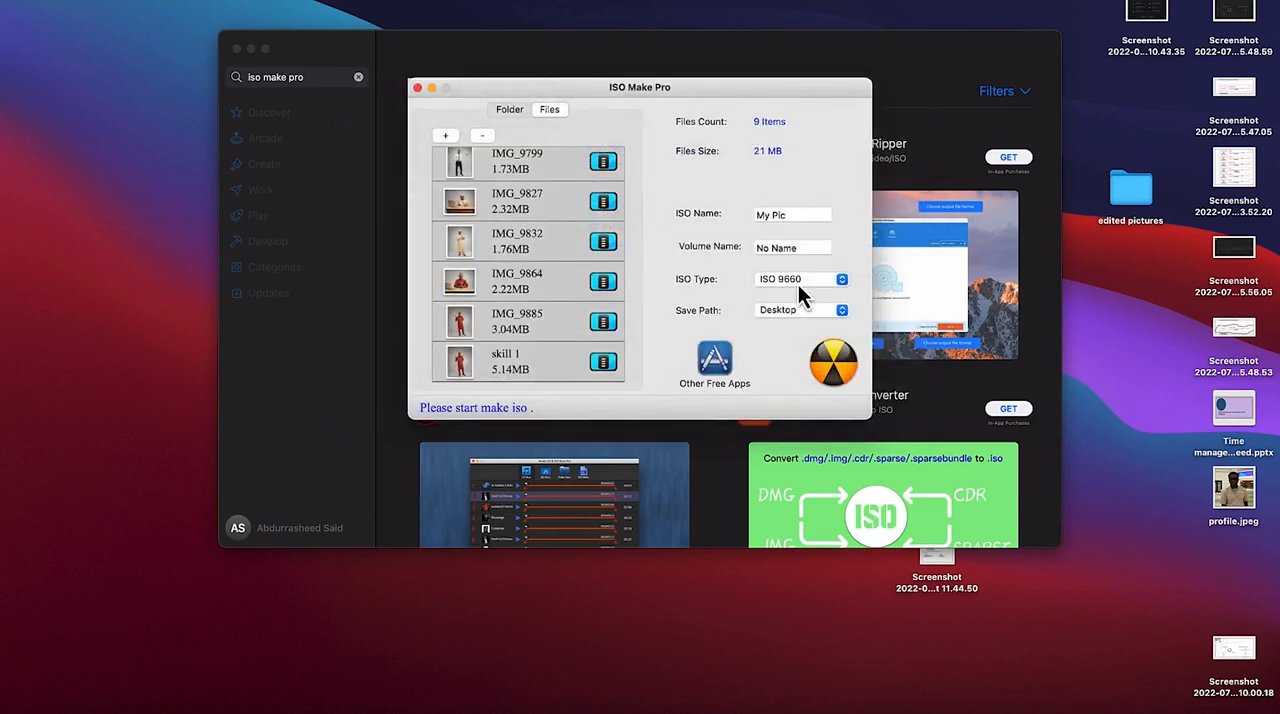
mouse_move(705, 238)
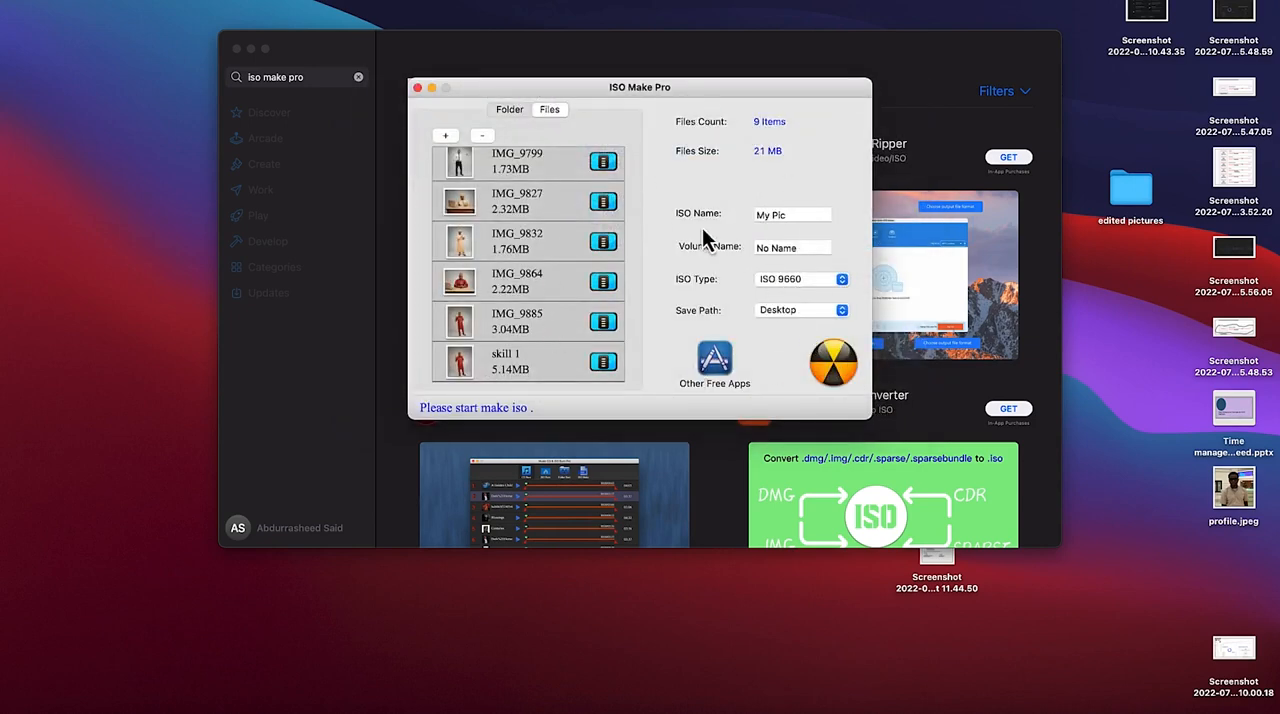
mouse_move(748, 150)
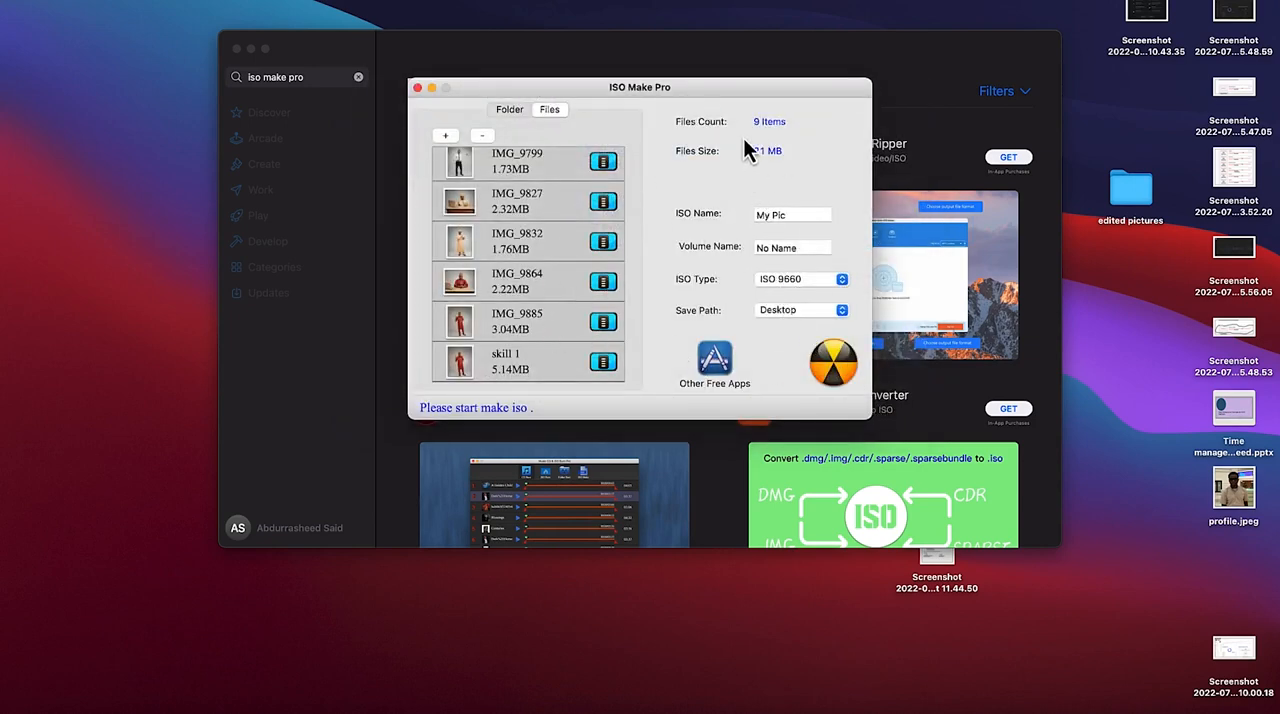
mouse_move(785, 160)
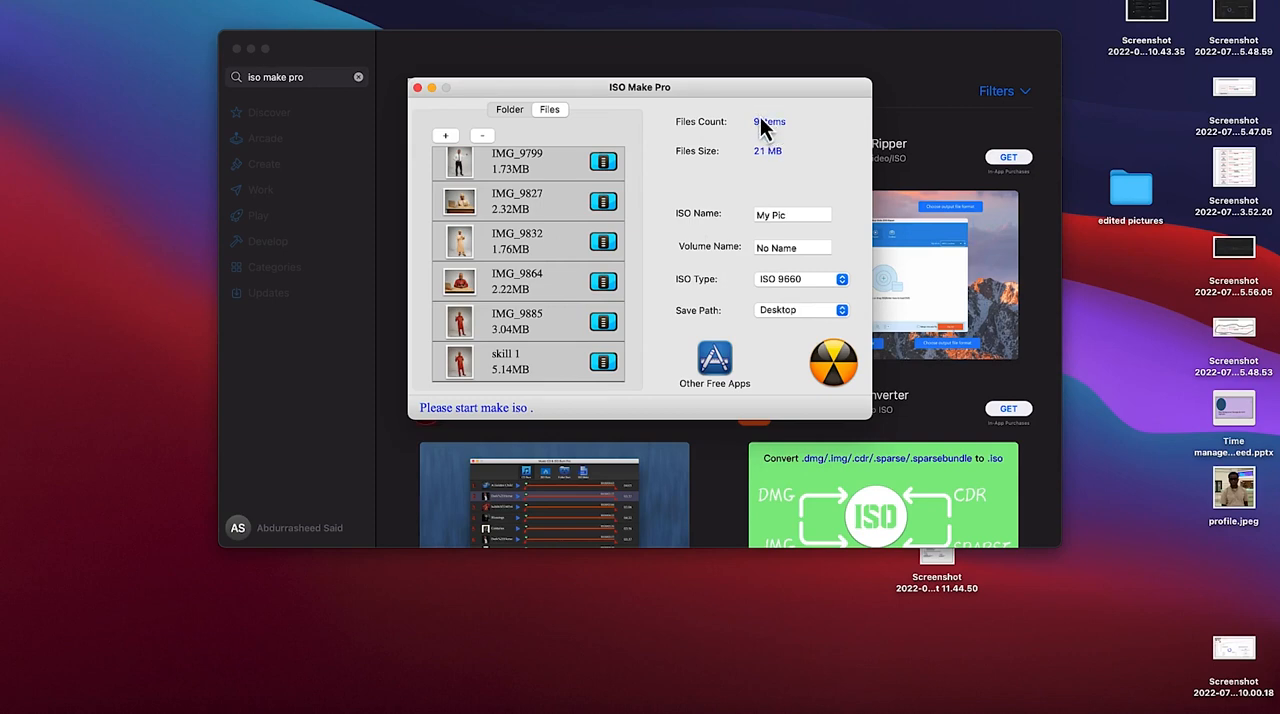
mouse_move(840, 380)
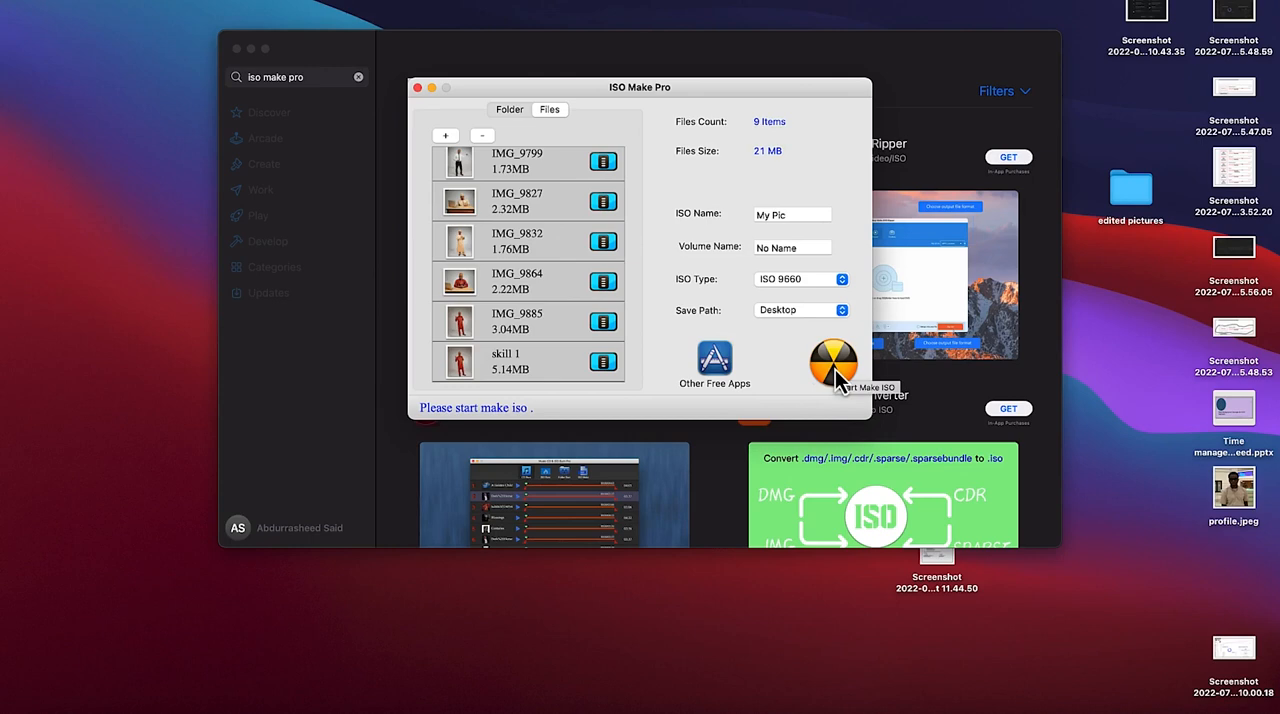
Build My Pic.iso and save it to the Desktop.
left_click(790, 214)
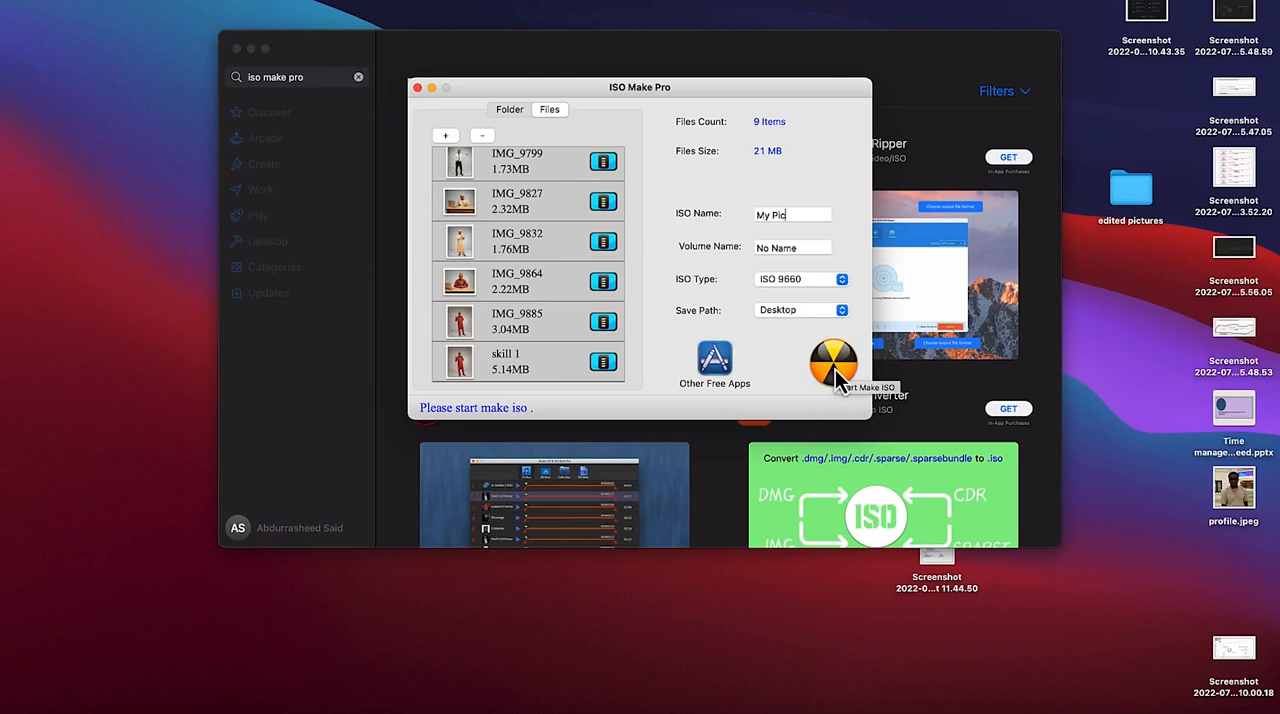
left_click(833, 357)
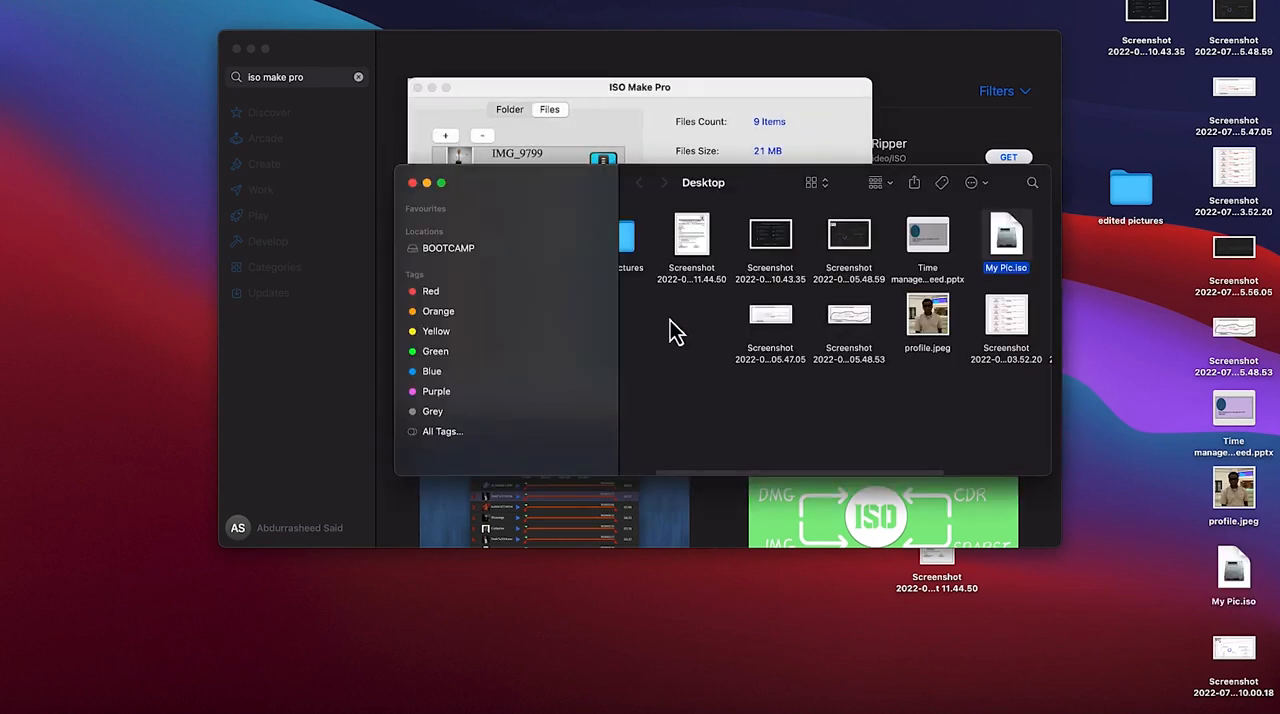
mouse_move(843, 405)
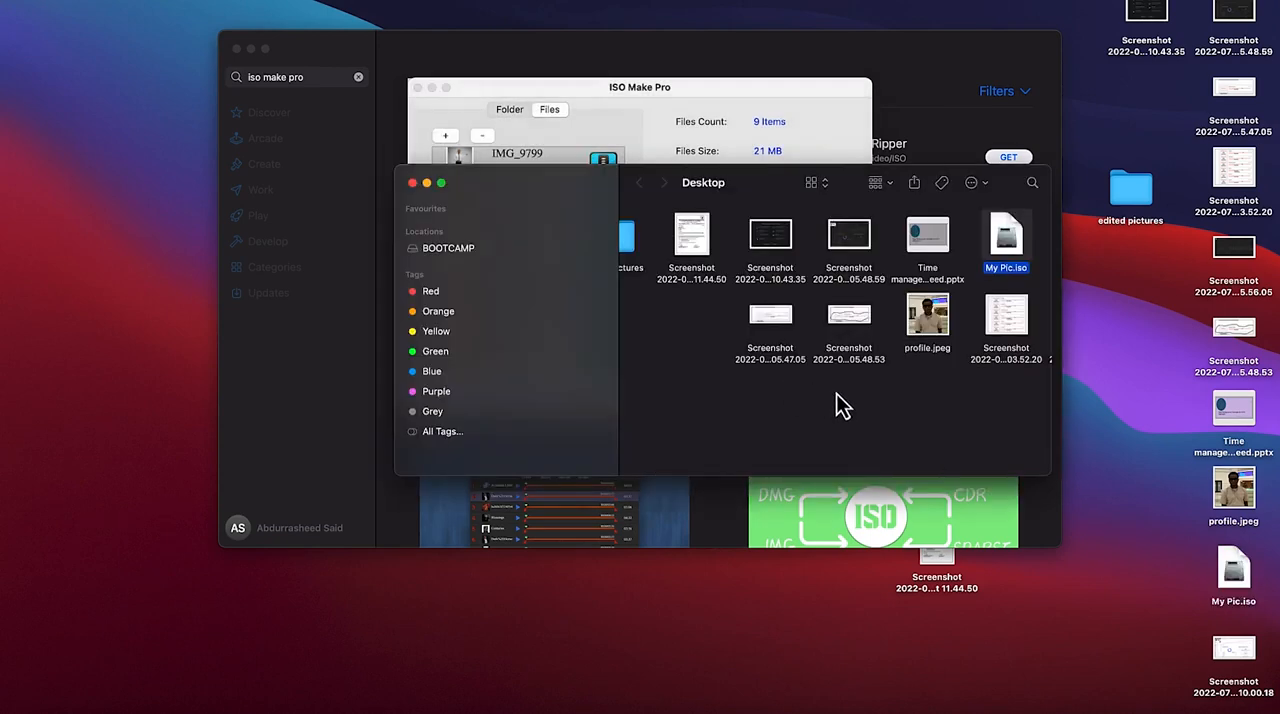
mouse_move(1243, 590)
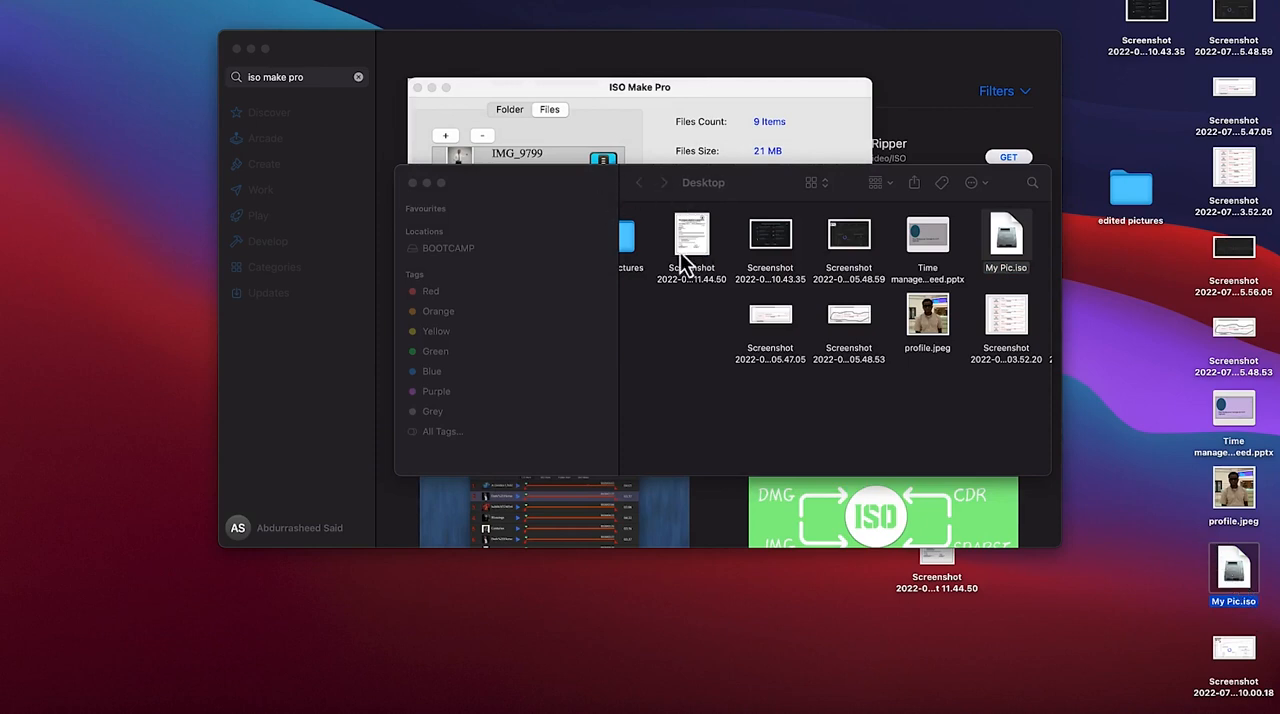
mouse_move(651, 192)
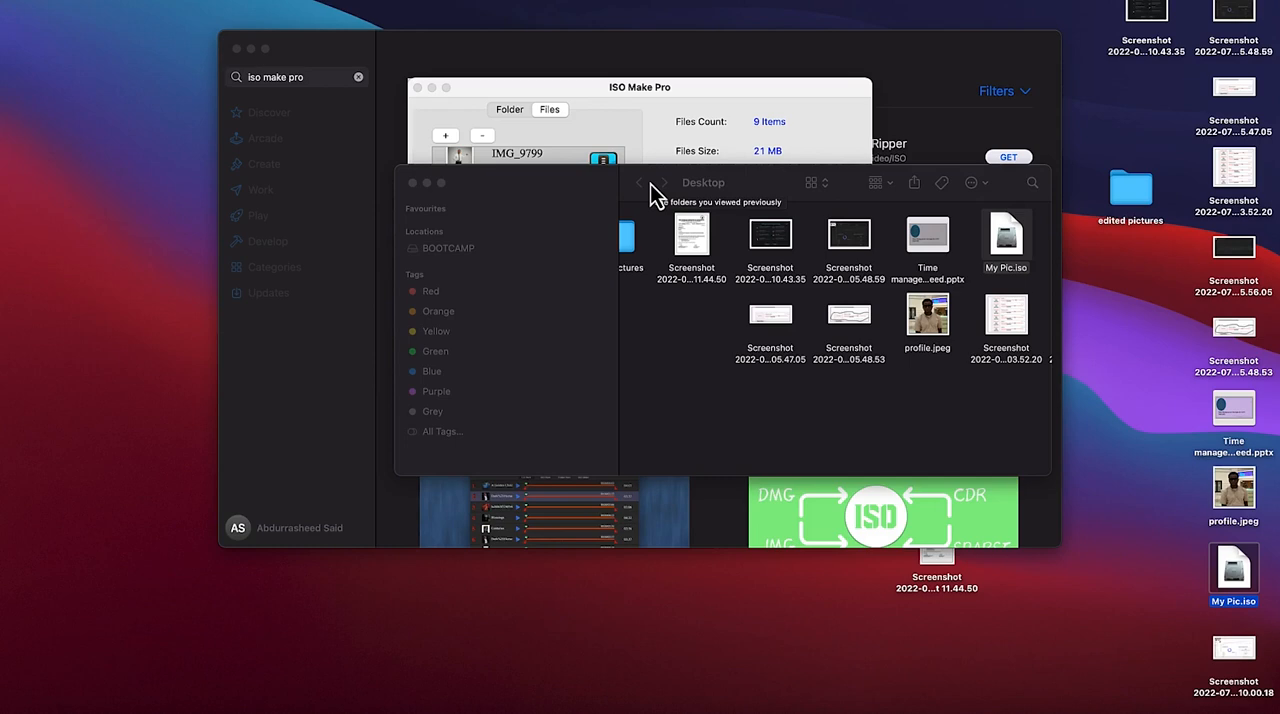
mouse_move(1225, 605)
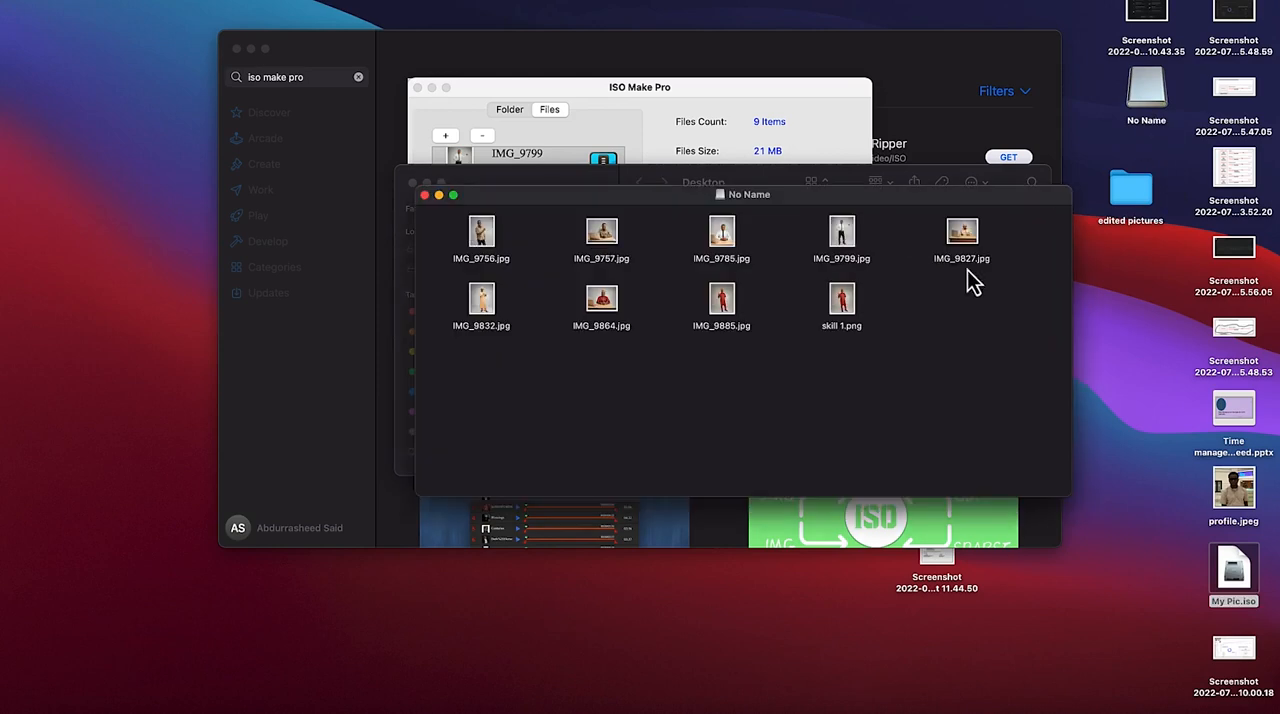
mouse_move(672, 264)
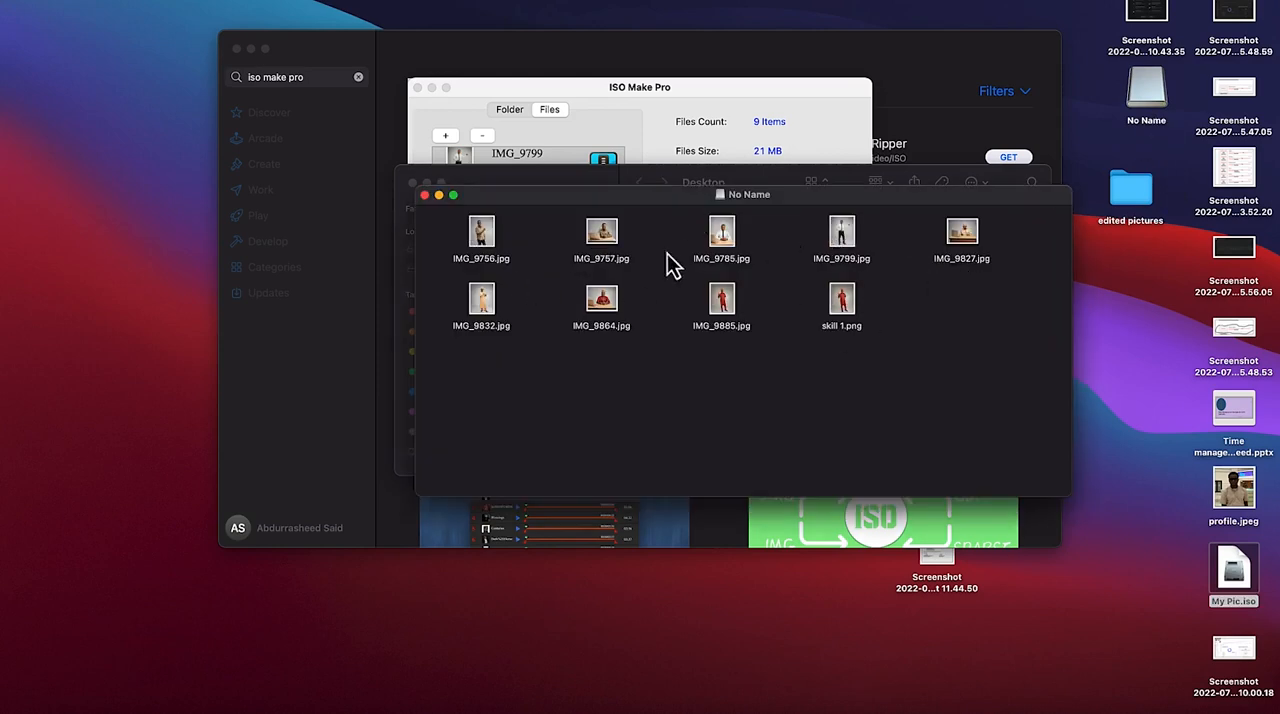
mouse_move(438, 195)
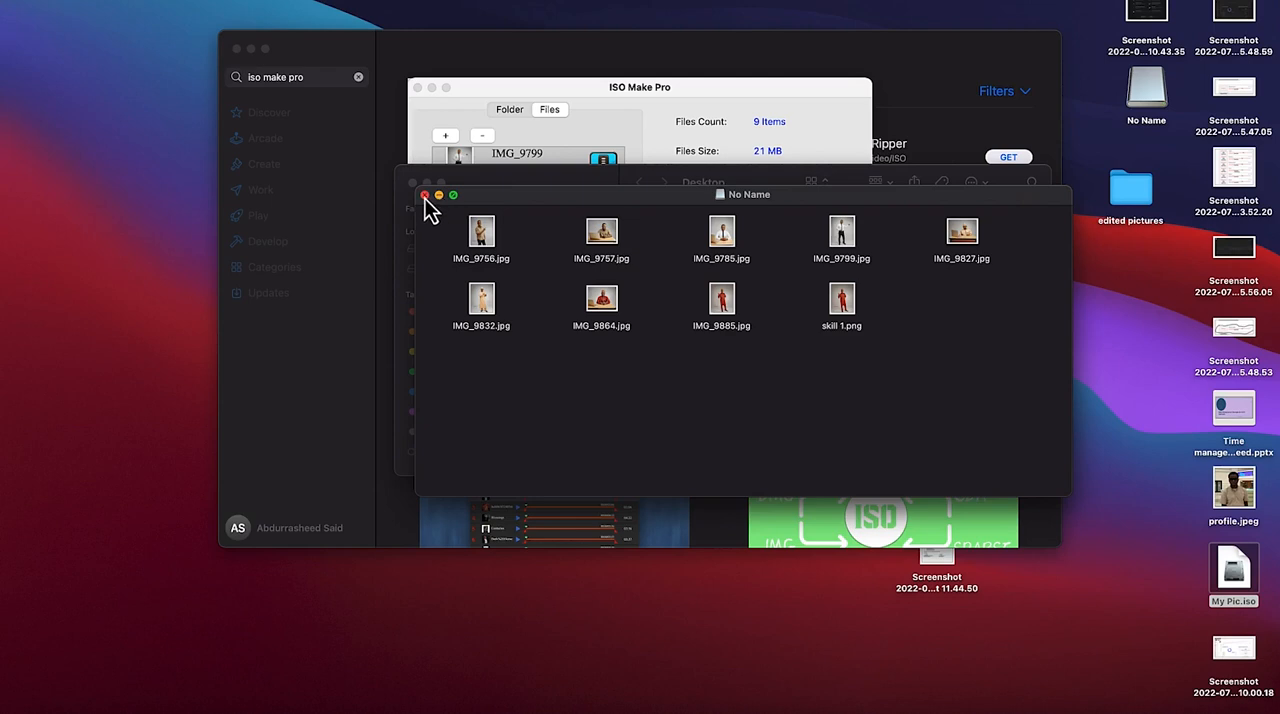
mouse_move(438, 210)
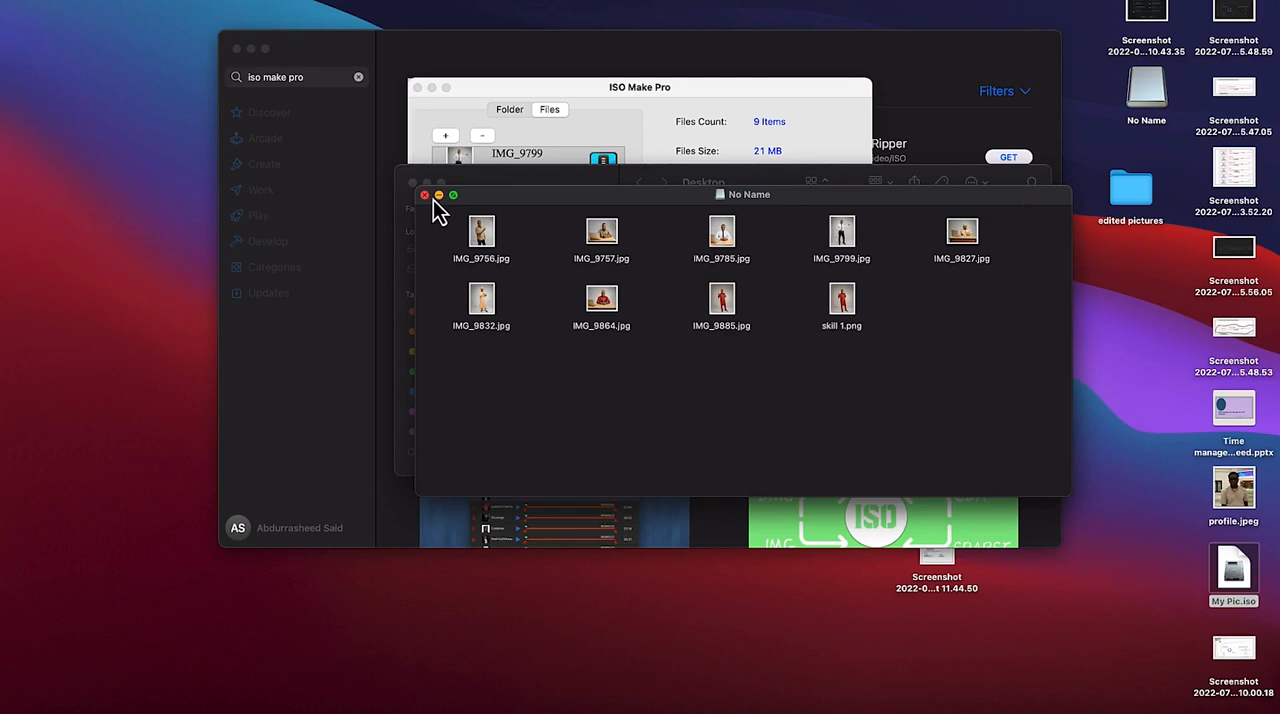
mouse_move(445, 210)
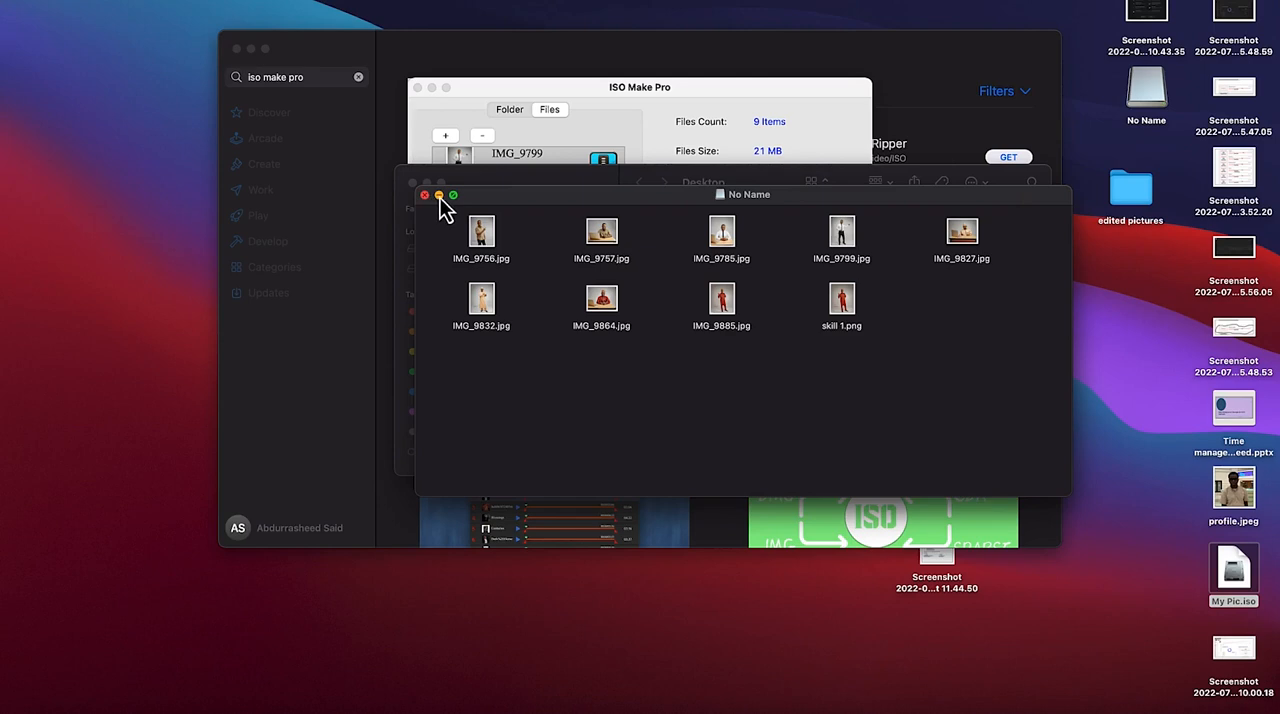
Close the No Name volume window after viewing its nine photos.
left_click(424, 195)
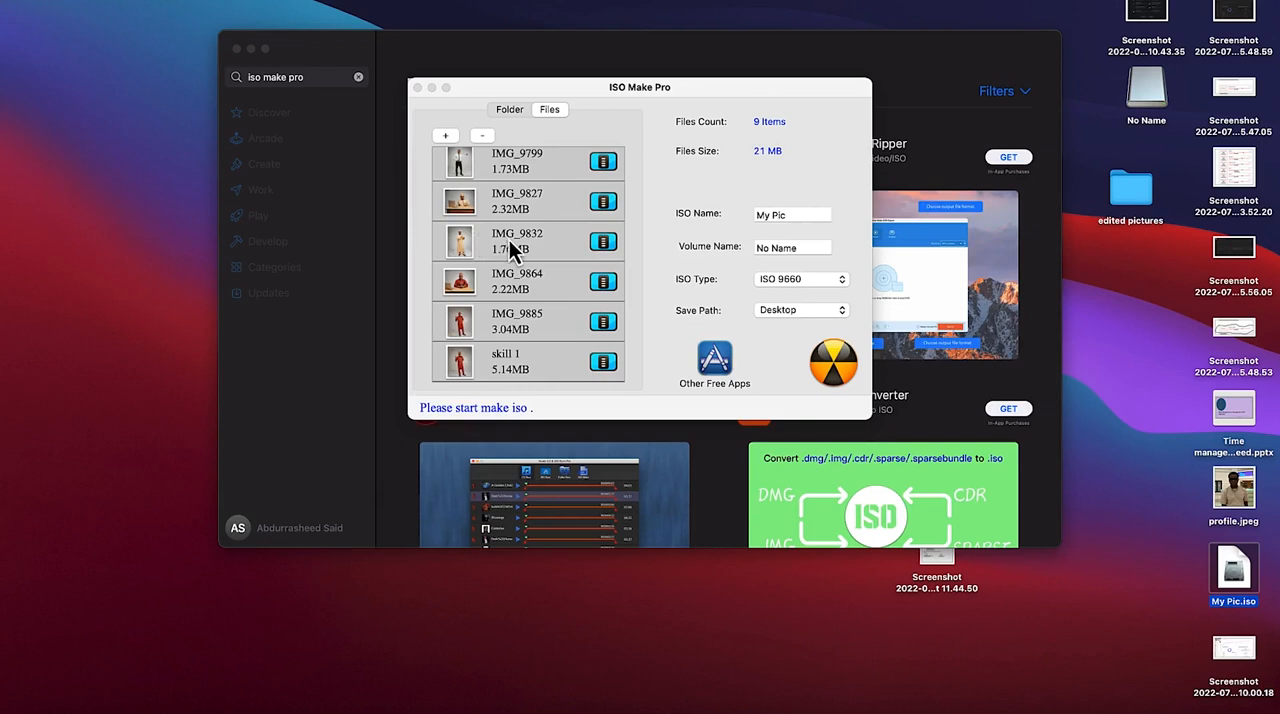
mouse_move(643, 322)
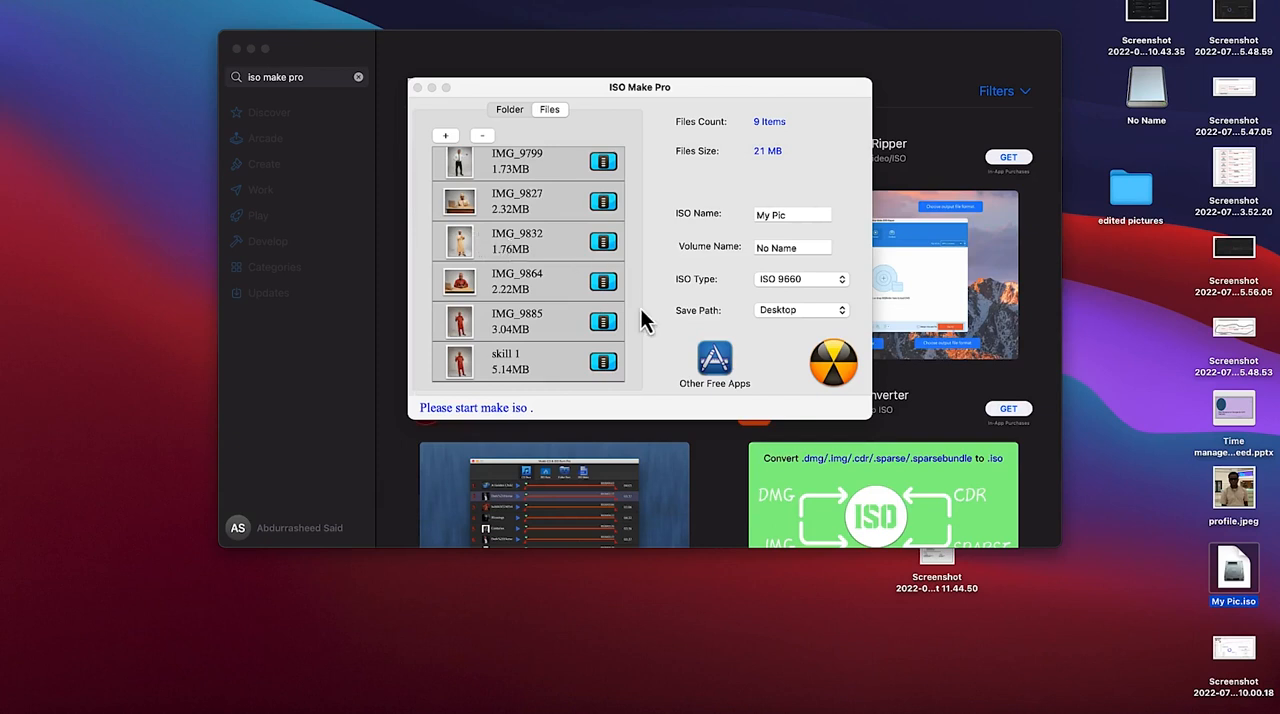